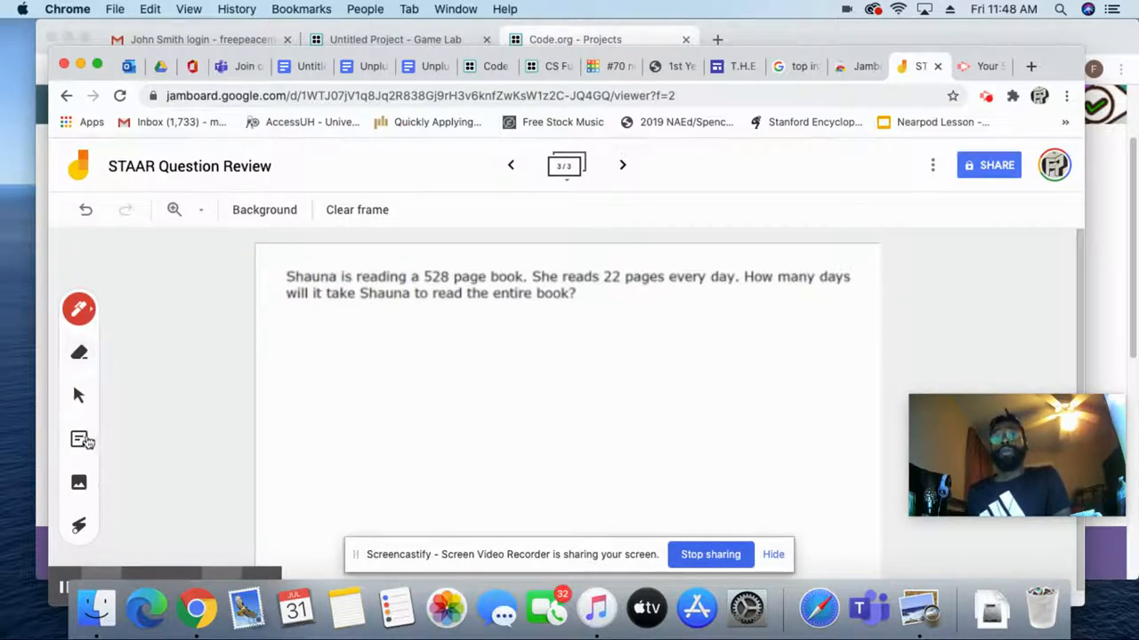
# With the green highlighter, mark '528 page book' in the word problem.
pyautogui.click(78, 310)
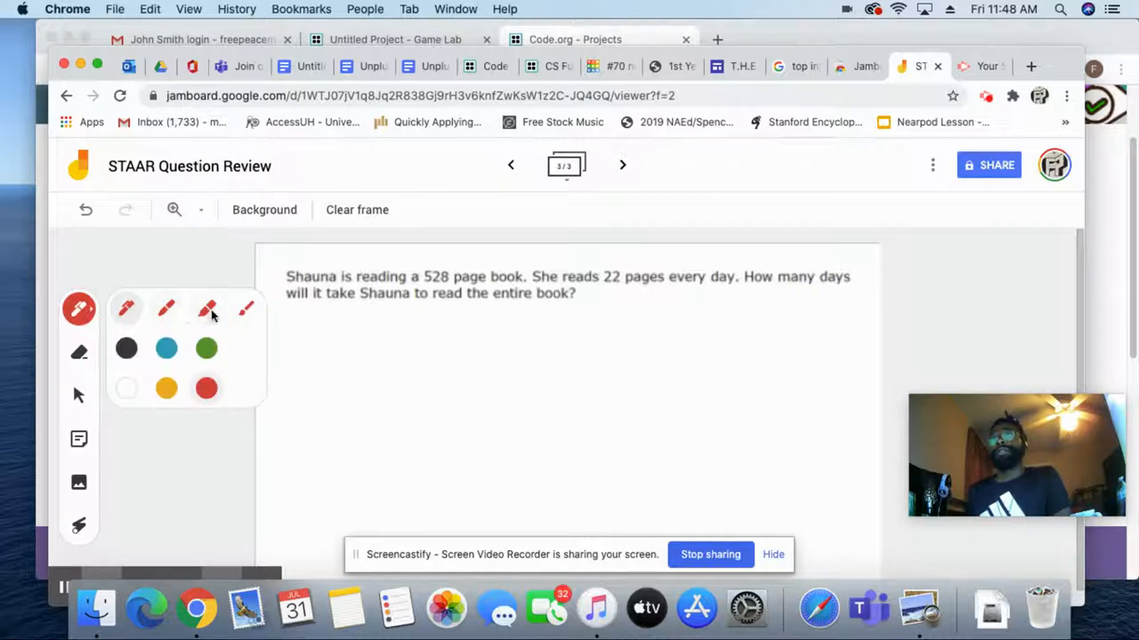
pyautogui.click(166, 388)
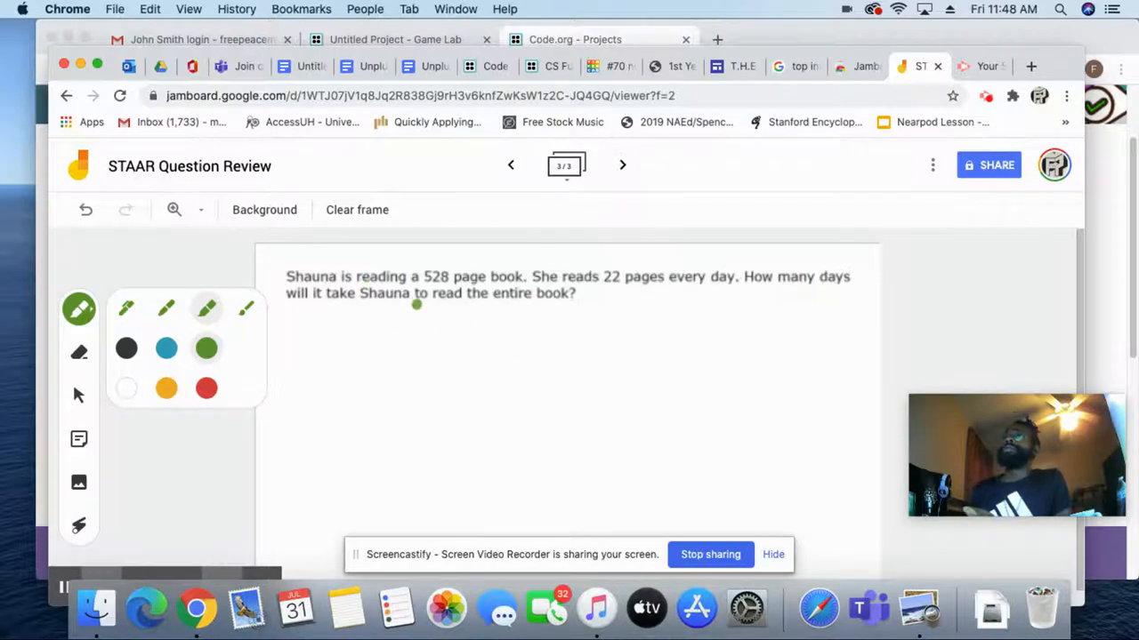
pyautogui.moveTo(509, 165)
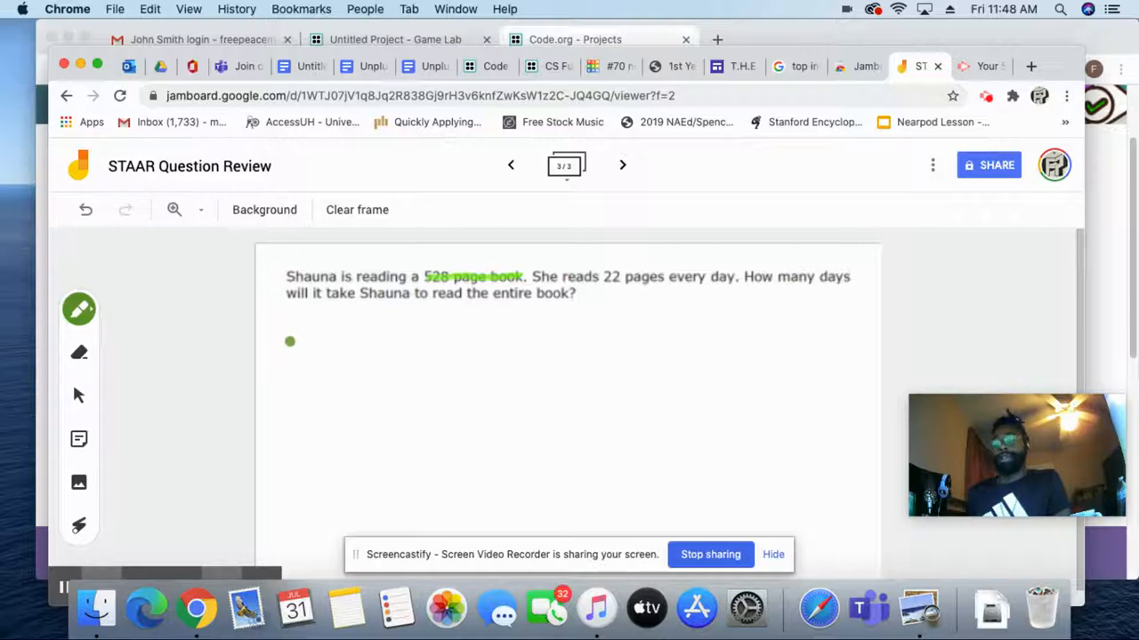
pyautogui.click(86, 210)
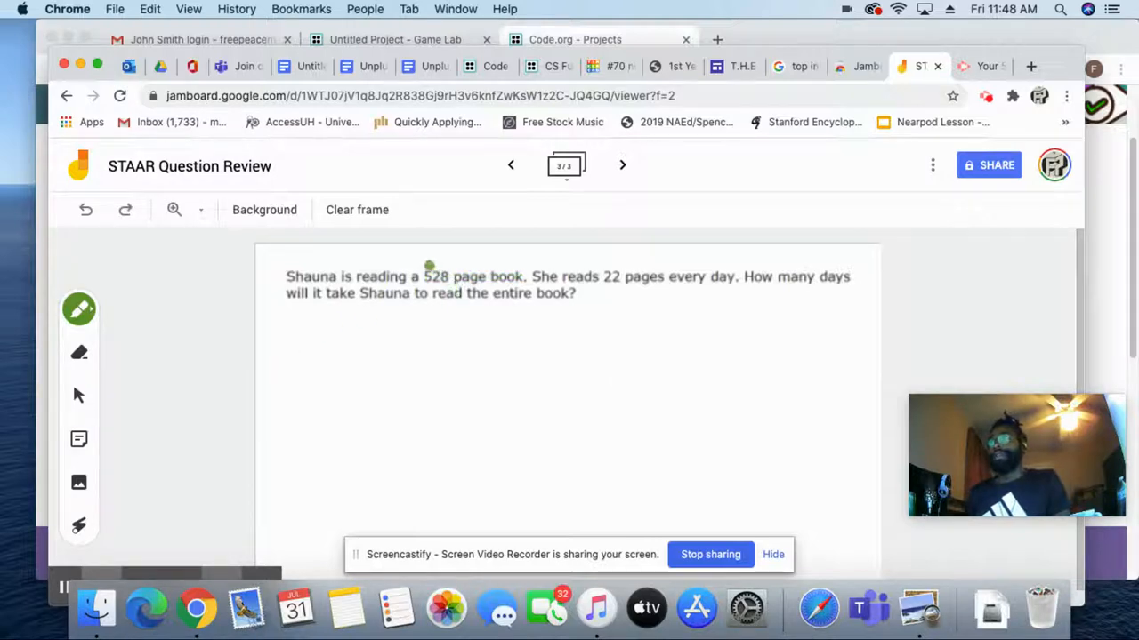
pyautogui.moveTo(424, 277); pyautogui.dragTo(502, 278)
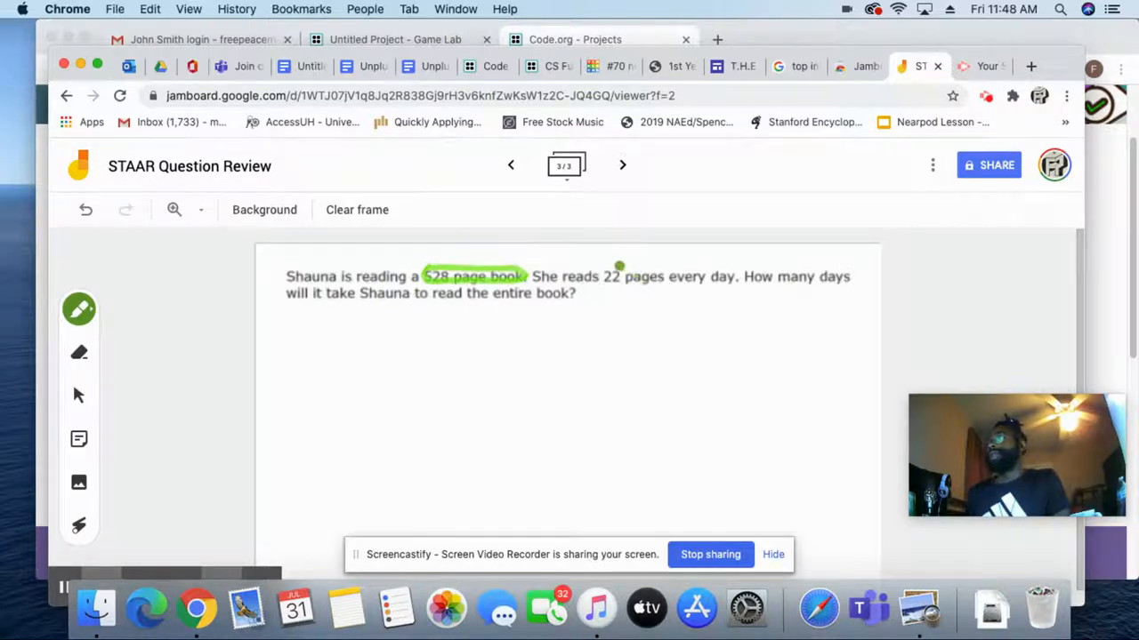
# Highlight '22 pages every day' and 'entire book' in green.
pyautogui.moveTo(603, 278); pyautogui.dragTo(704, 283)
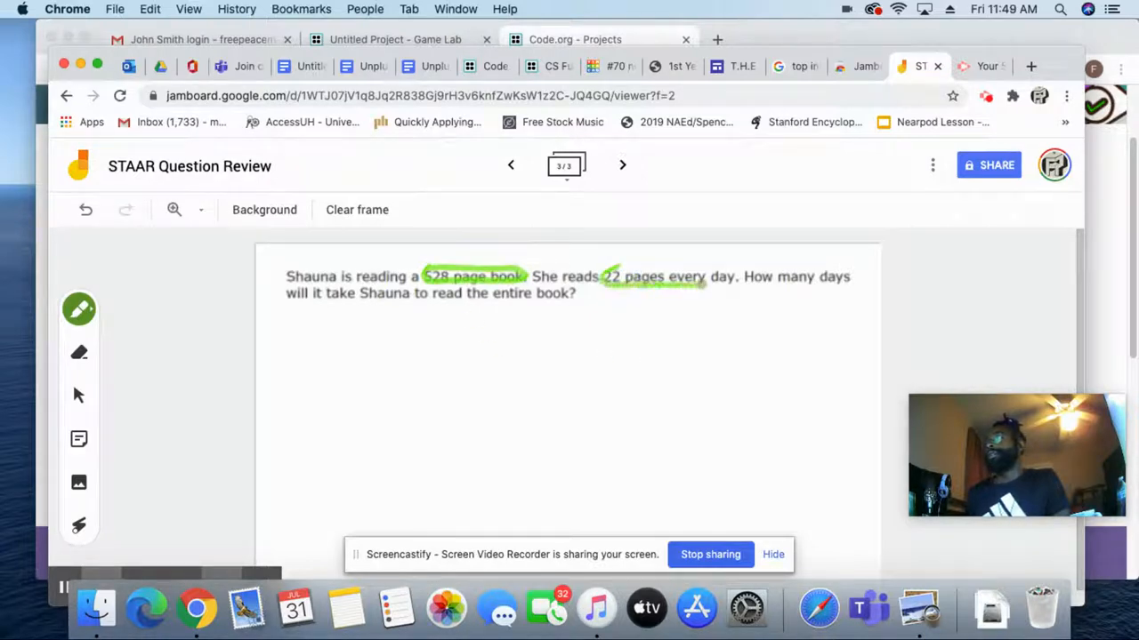
pyautogui.moveTo(606, 275); pyautogui.dragTo(733, 276)
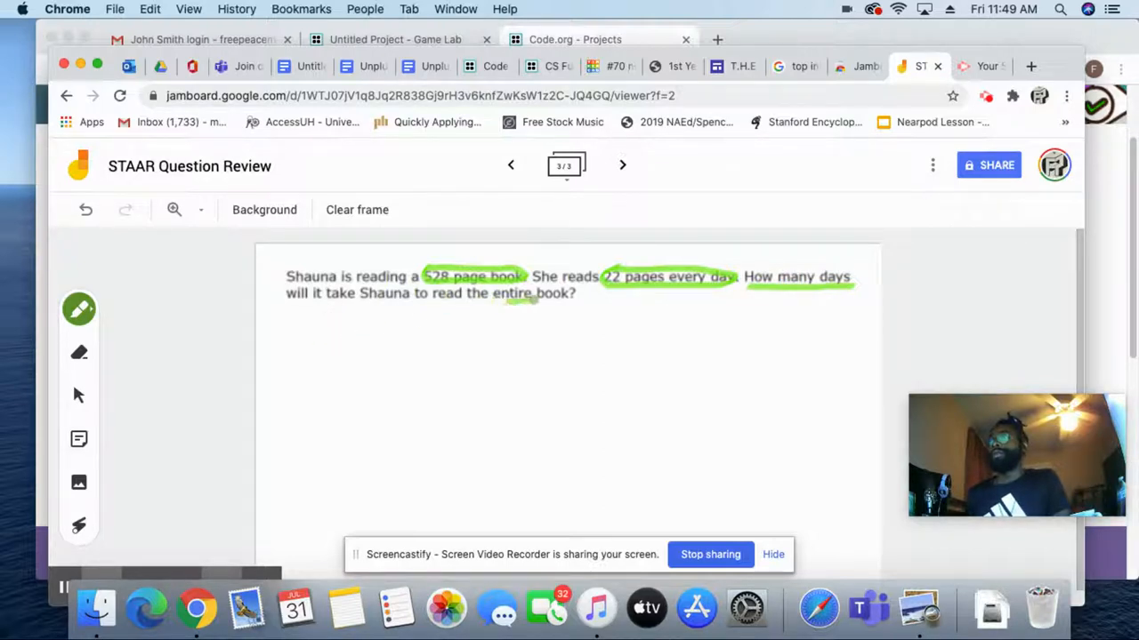
pyautogui.moveTo(530, 301); pyautogui.dragTo(566, 313)
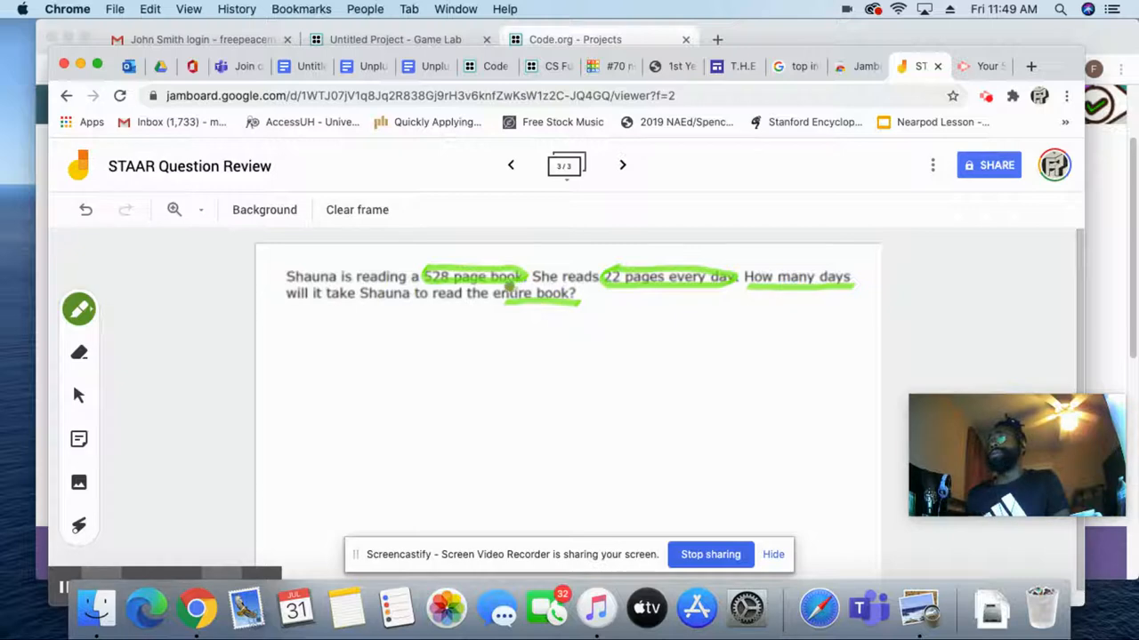
pyautogui.moveTo(423, 345); pyautogui.dragTo(448, 341)
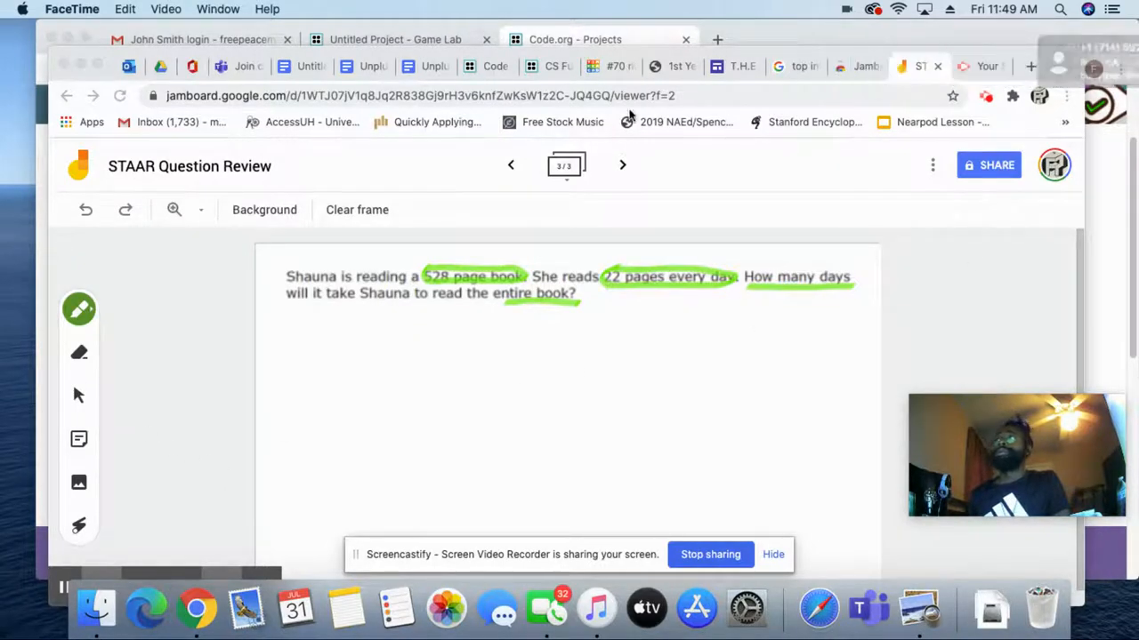
# In black pen, write 528 under a long-division bracket with divisor 22 beside it.
pyautogui.click(79, 309)
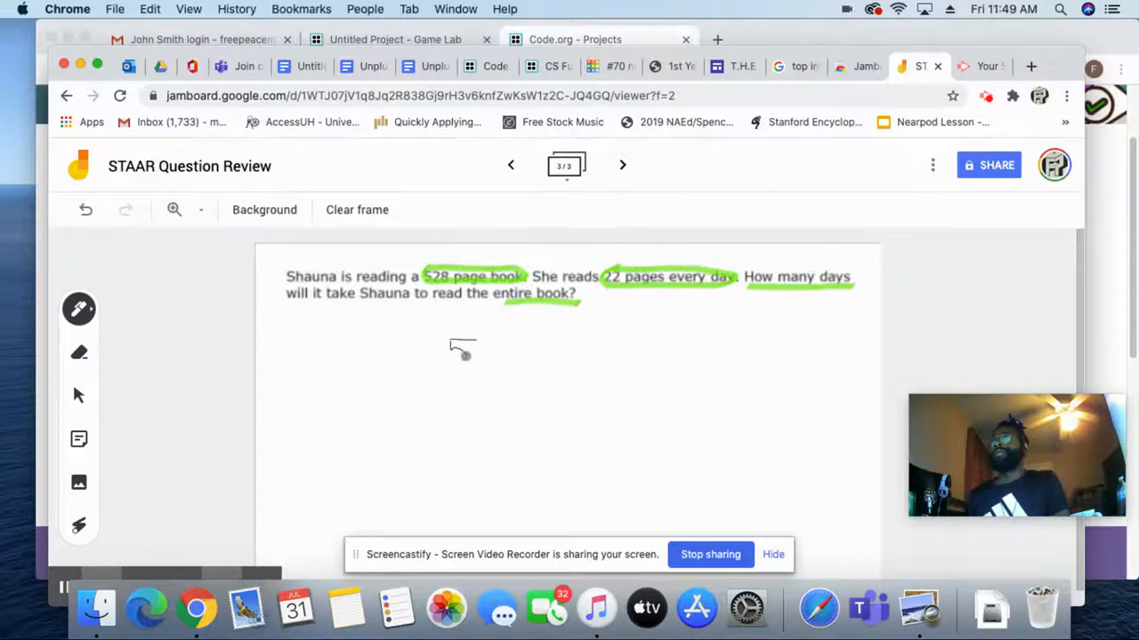
pyautogui.moveTo(454, 342); pyautogui.dragTo(507, 359)
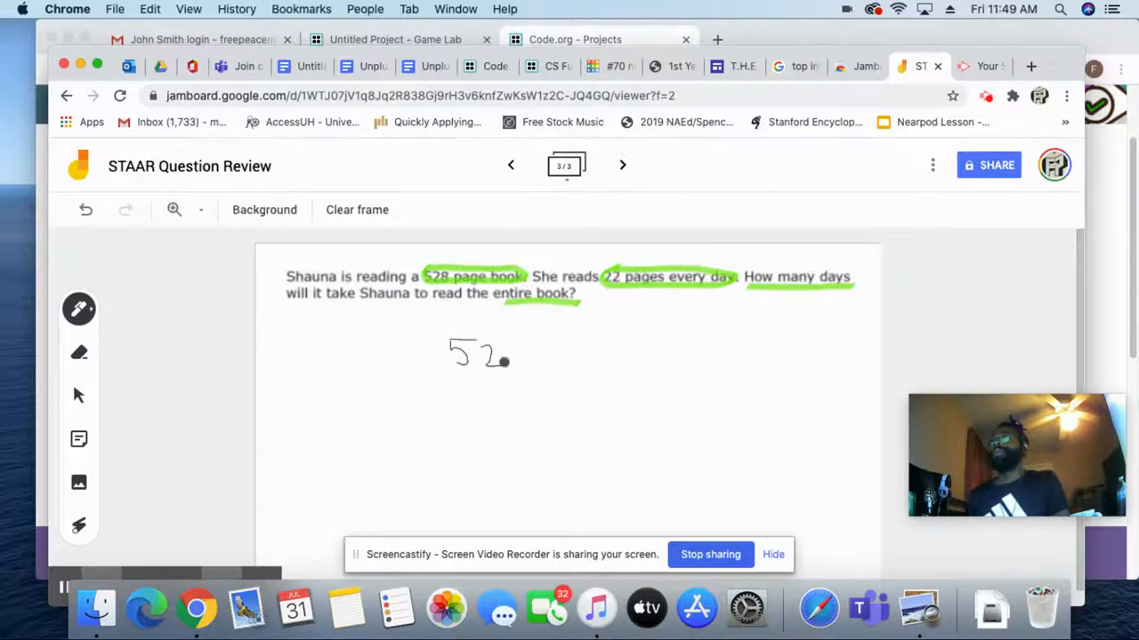
pyautogui.moveTo(499, 356); pyautogui.dragTo(507, 365)
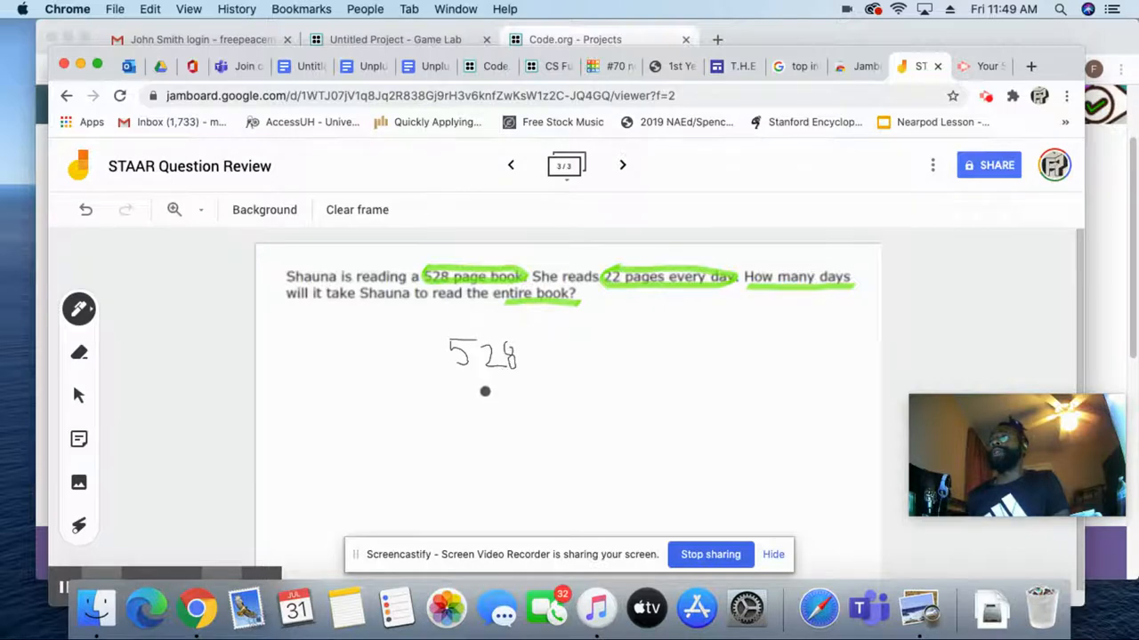
pyautogui.moveTo(434, 331); pyautogui.dragTo(434, 372)
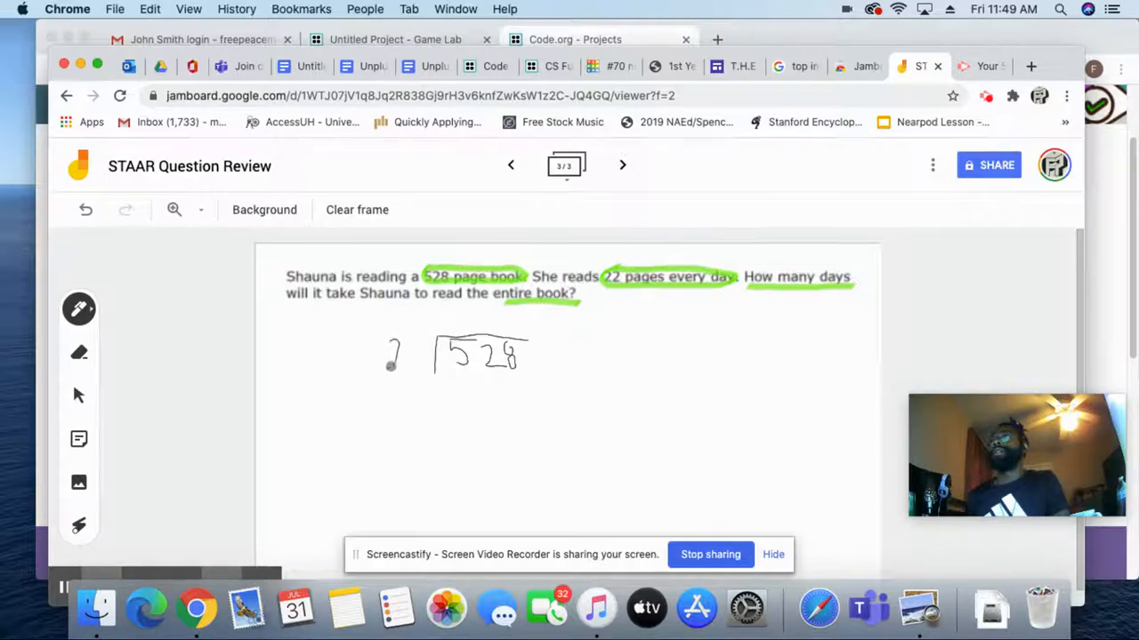
pyautogui.moveTo(390, 352); pyautogui.dragTo(425, 368)
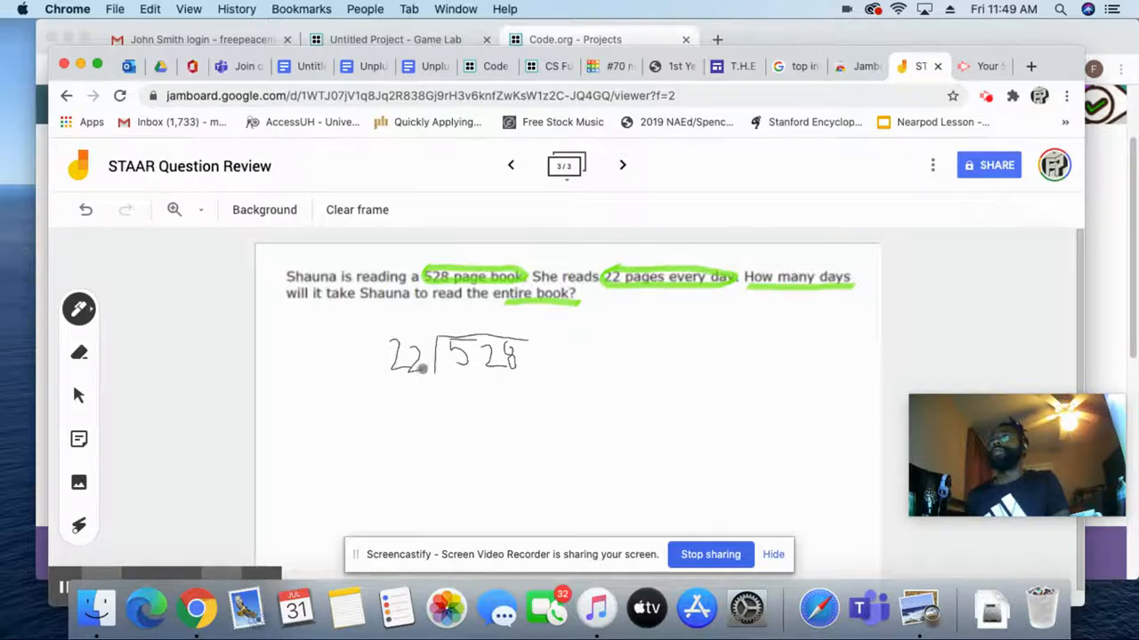
# Retrace the division bracket in red and draw a red working line beneath 528.
pyautogui.click(79, 309)
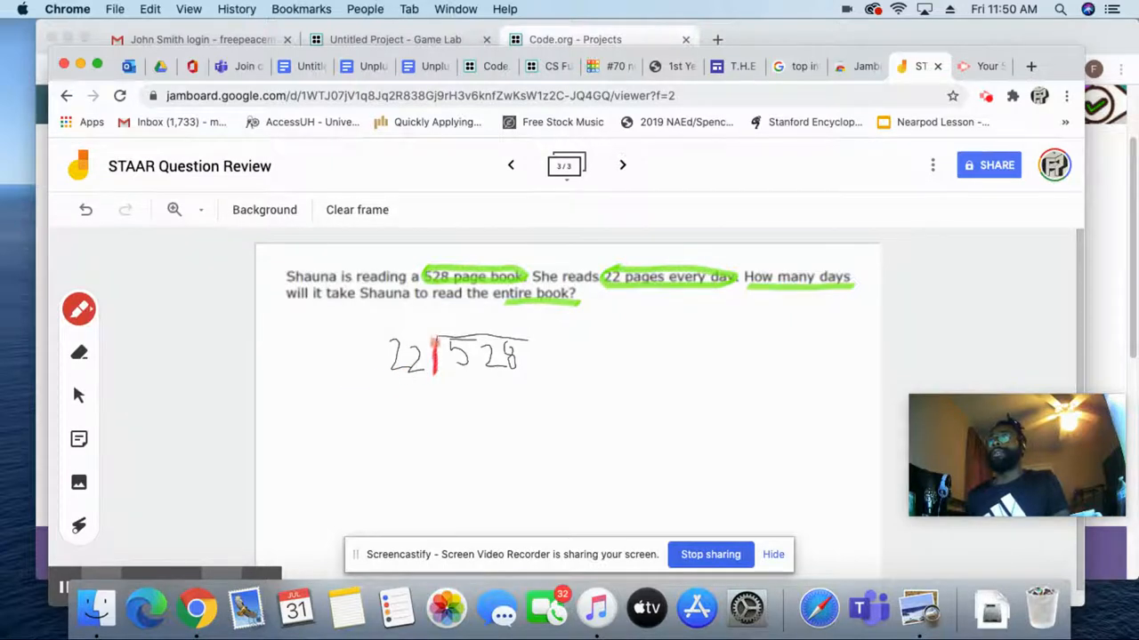
pyautogui.moveTo(436, 337); pyautogui.dragTo(525, 336)
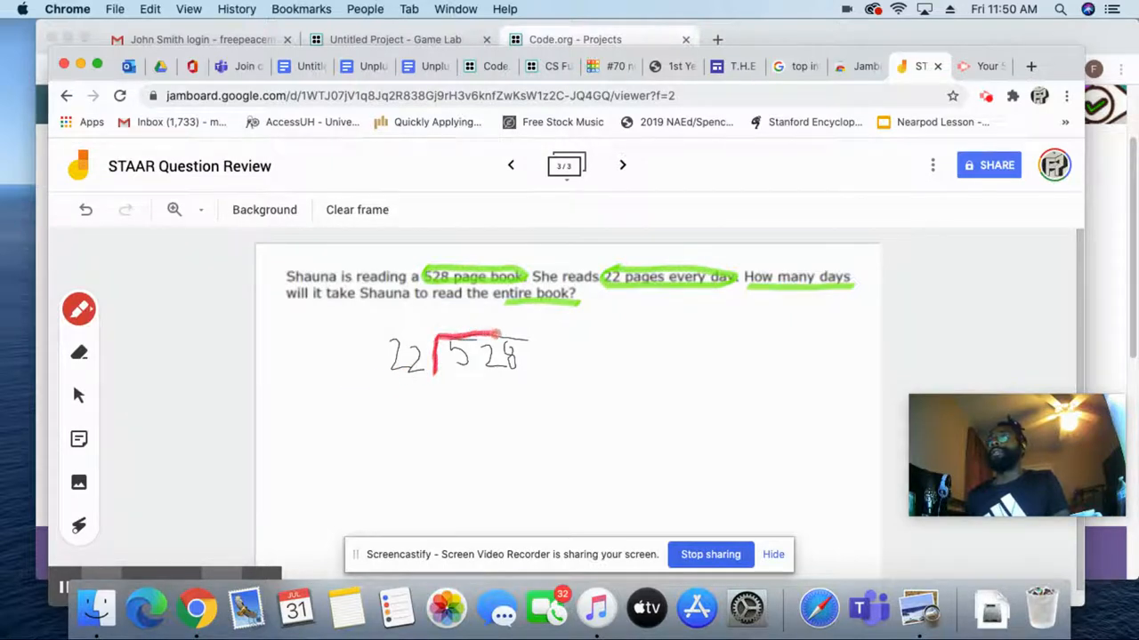
pyautogui.moveTo(498, 334); pyautogui.dragTo(533, 334)
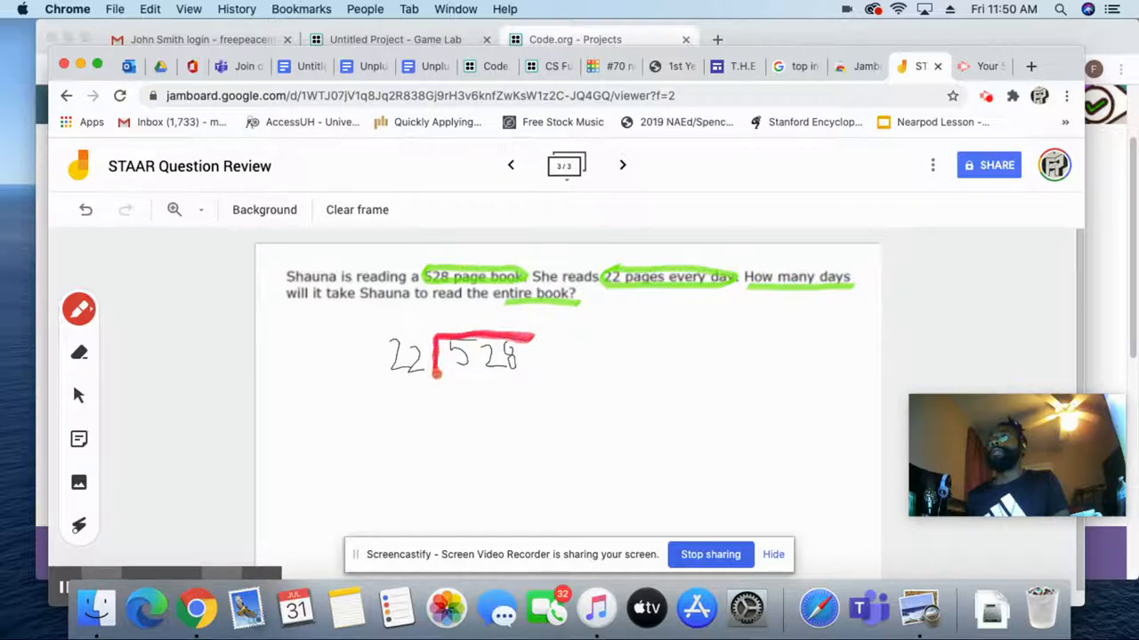
pyautogui.click(457, 409)
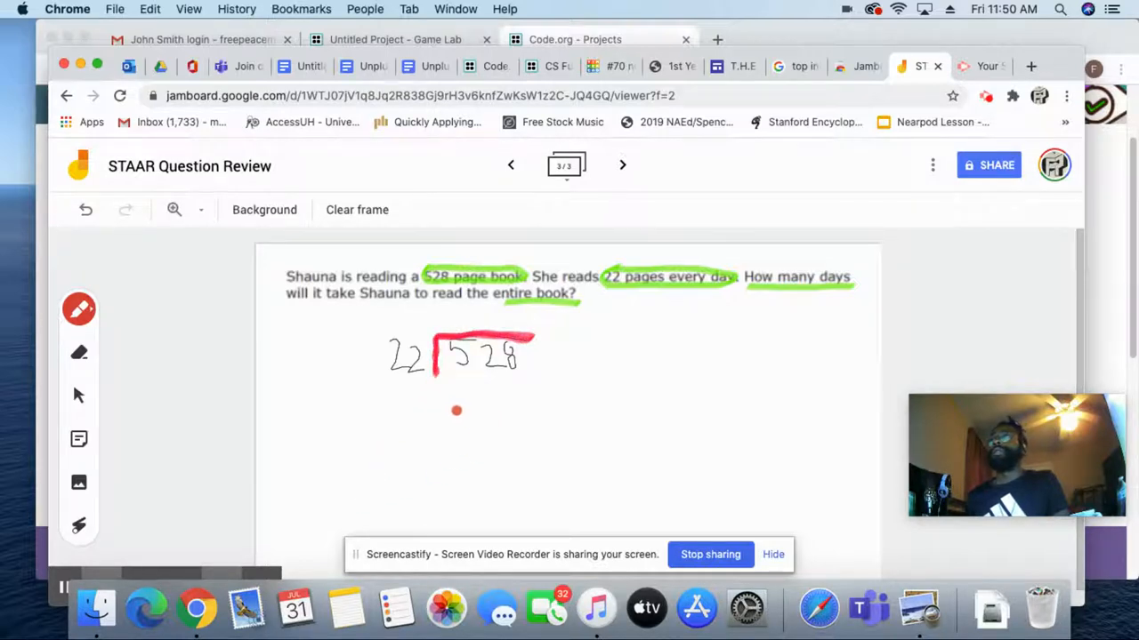
pyautogui.moveTo(454, 409); pyautogui.dragTo(537, 408)
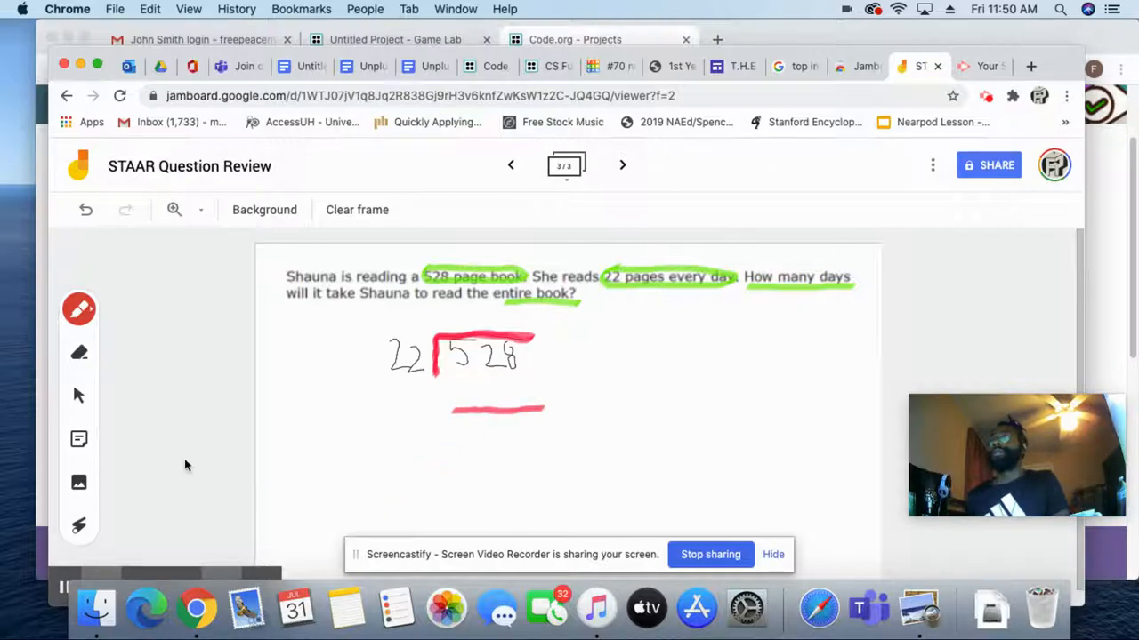
pyautogui.click(79, 310)
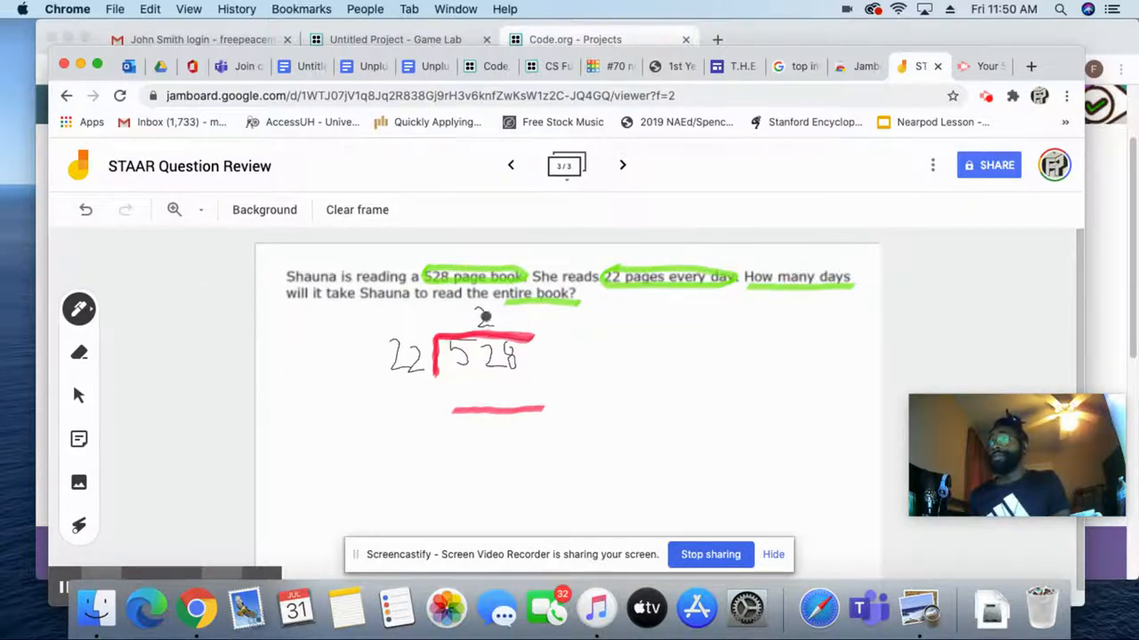
# Work the division: quotient 24, bring down the 8, subtract 88 for remainder 0.
pyautogui.moveTo(455, 373); pyautogui.dragTo(458, 391)
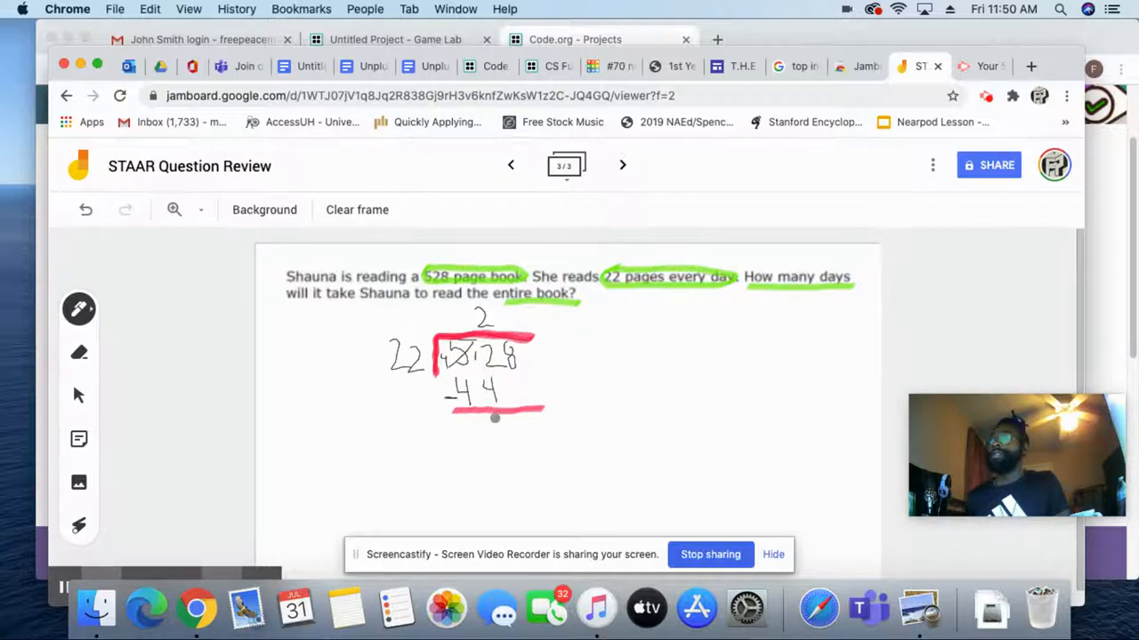
pyautogui.moveTo(495, 427); pyautogui.dragTo(487, 445)
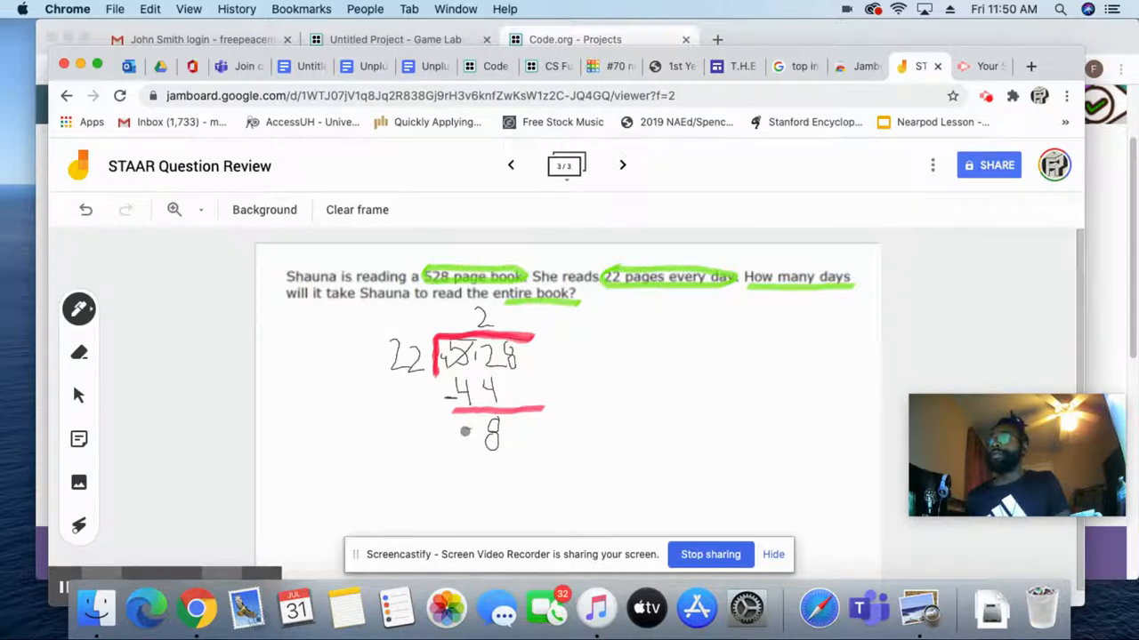
pyautogui.moveTo(466, 423); pyautogui.dragTo(466, 448)
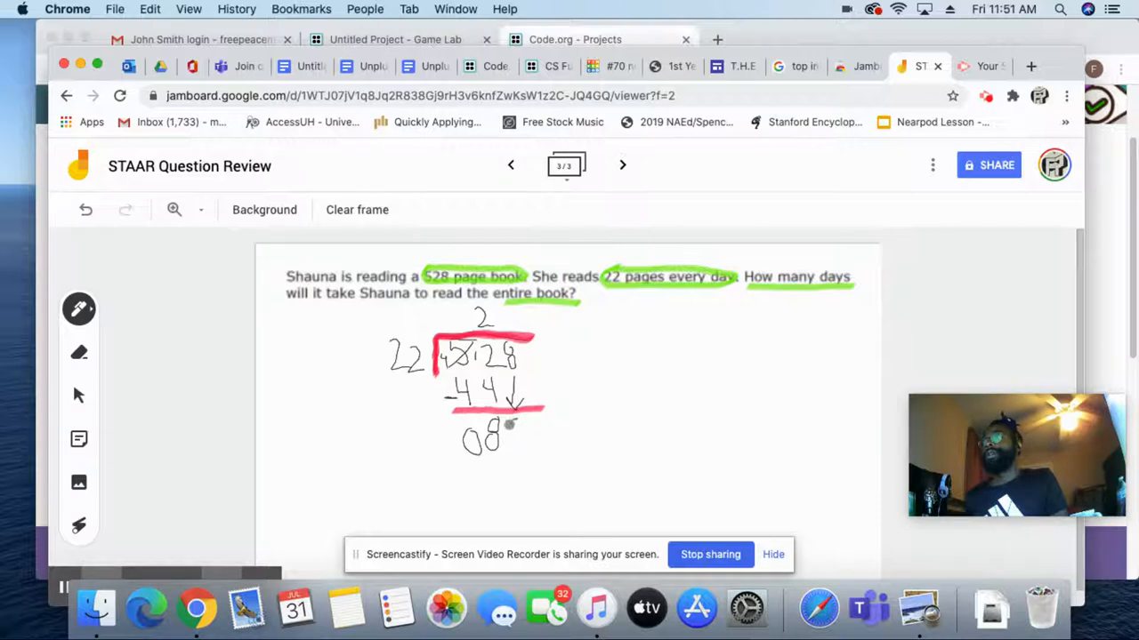
pyautogui.moveTo(499, 427); pyautogui.dragTo(520, 448)
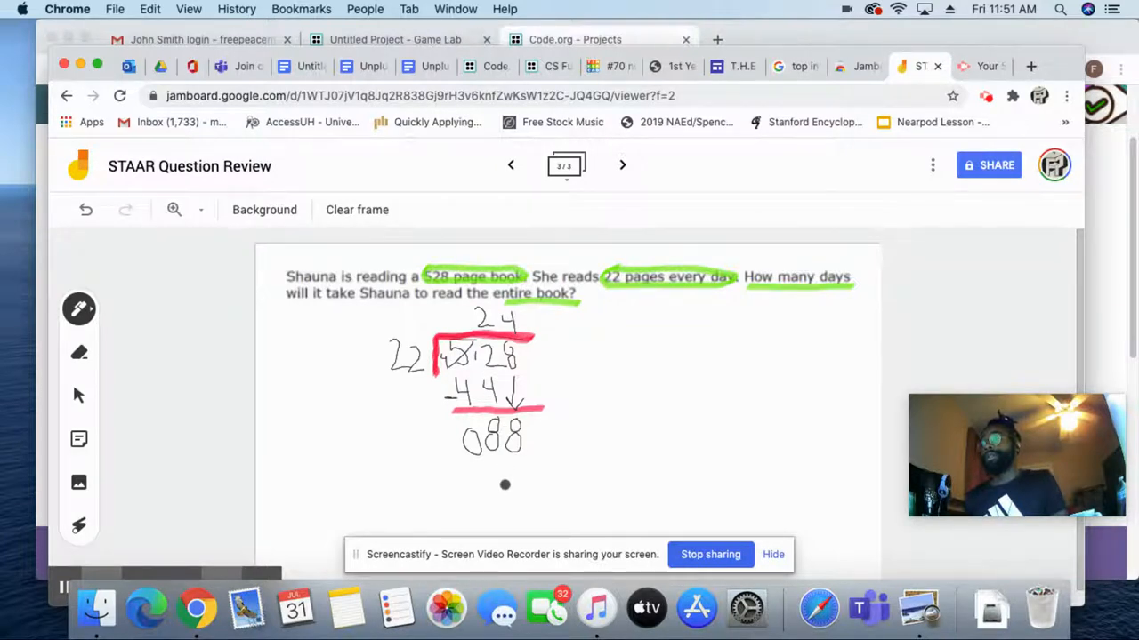
pyautogui.moveTo(477, 322)
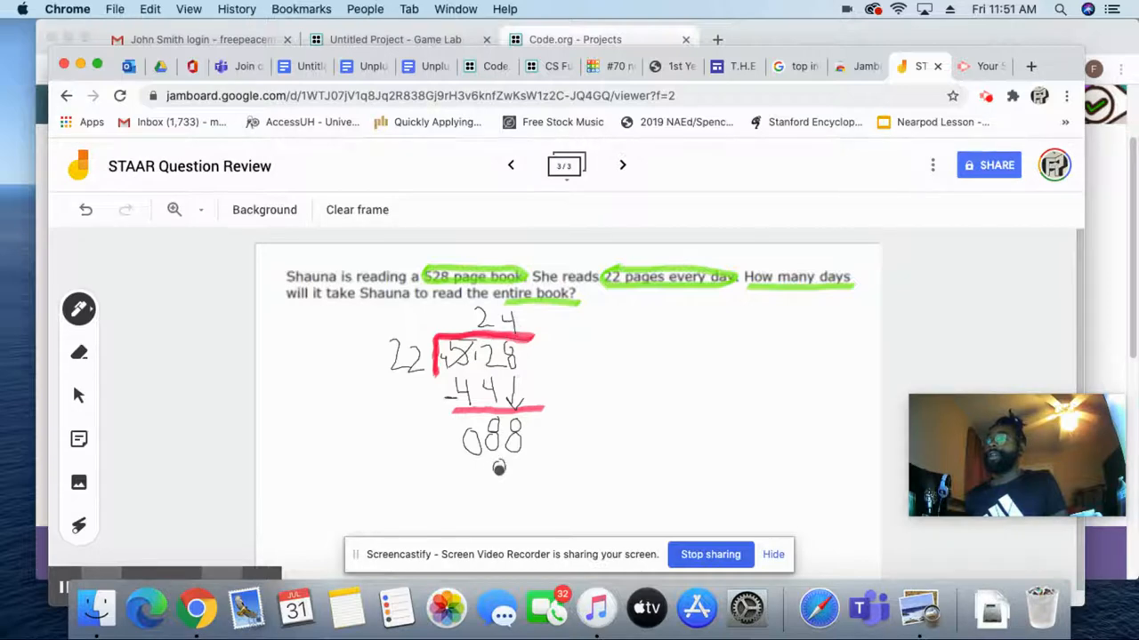
pyautogui.moveTo(499, 462); pyautogui.dragTo(512, 477)
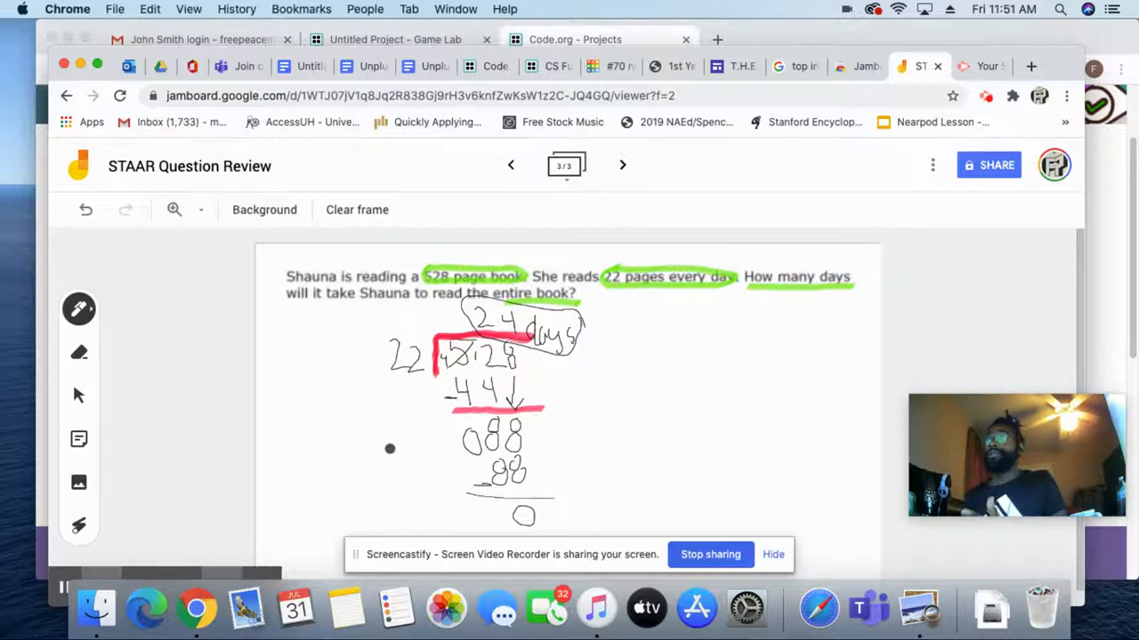
pyautogui.moveTo(644, 338)
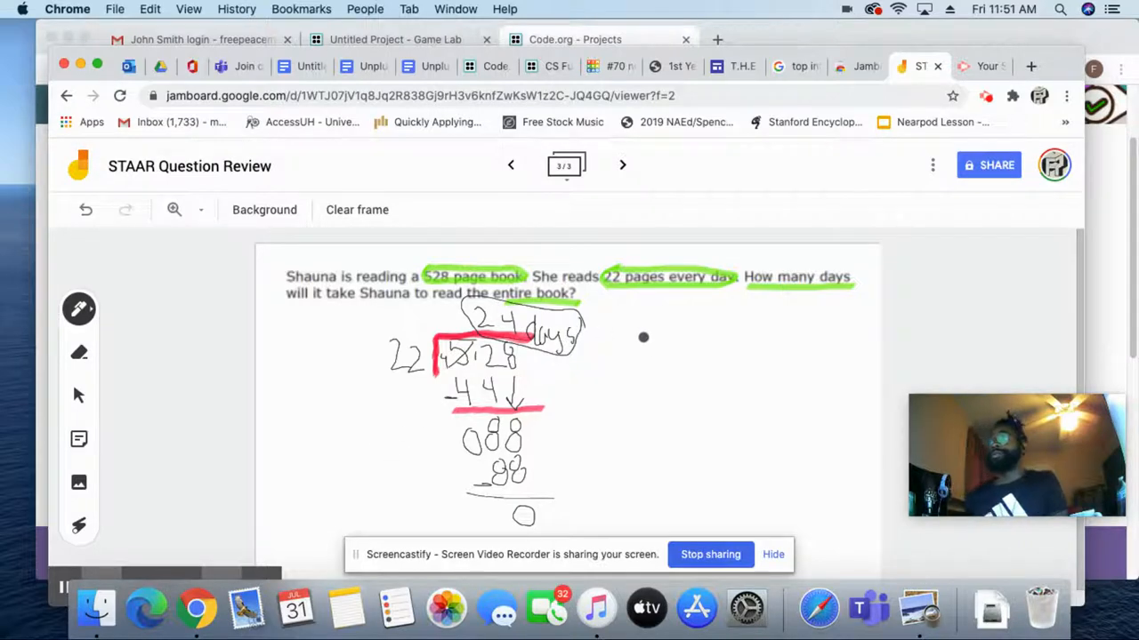
pyautogui.moveTo(700, 400)
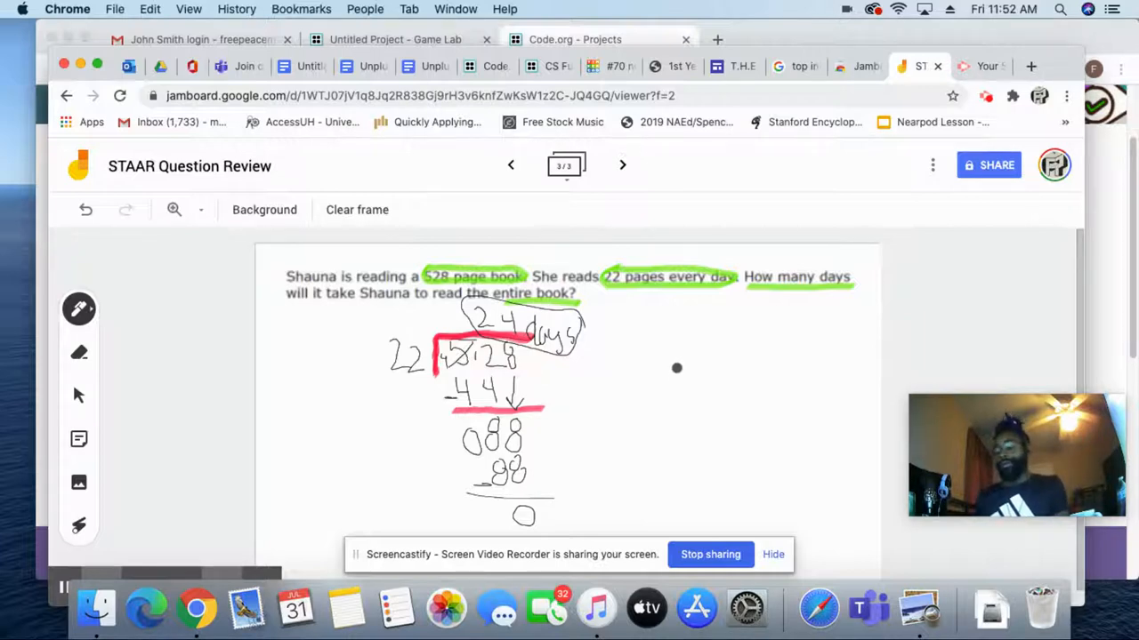
pyautogui.moveTo(511, 167)
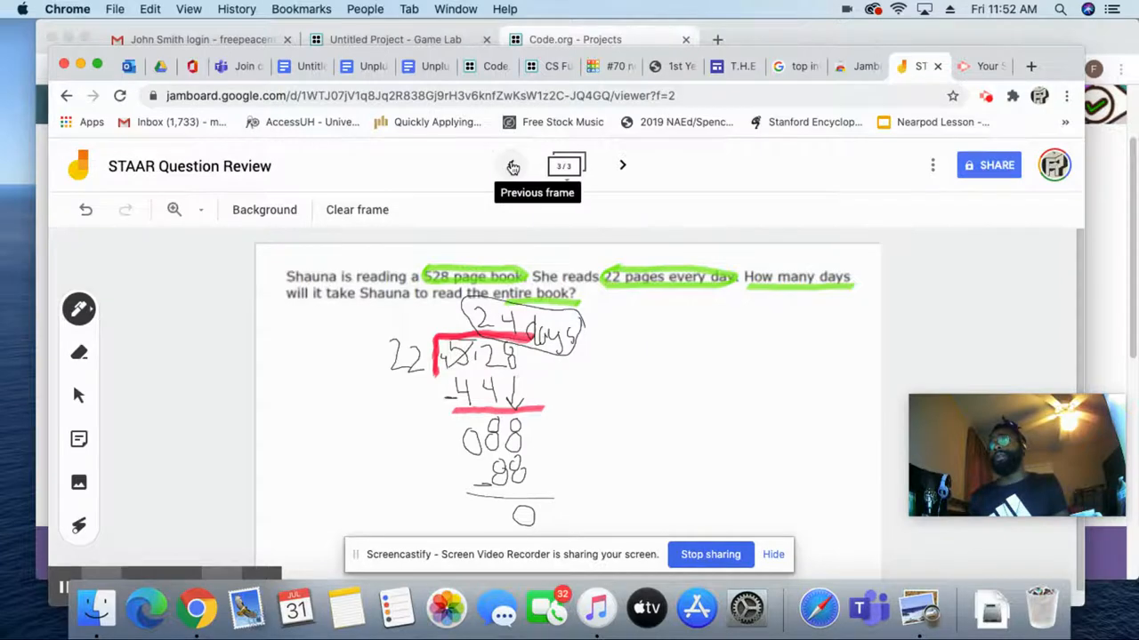
# Go back to the frame with the Aspen problem about 224, 16 and 14.
pyautogui.click(513, 165)
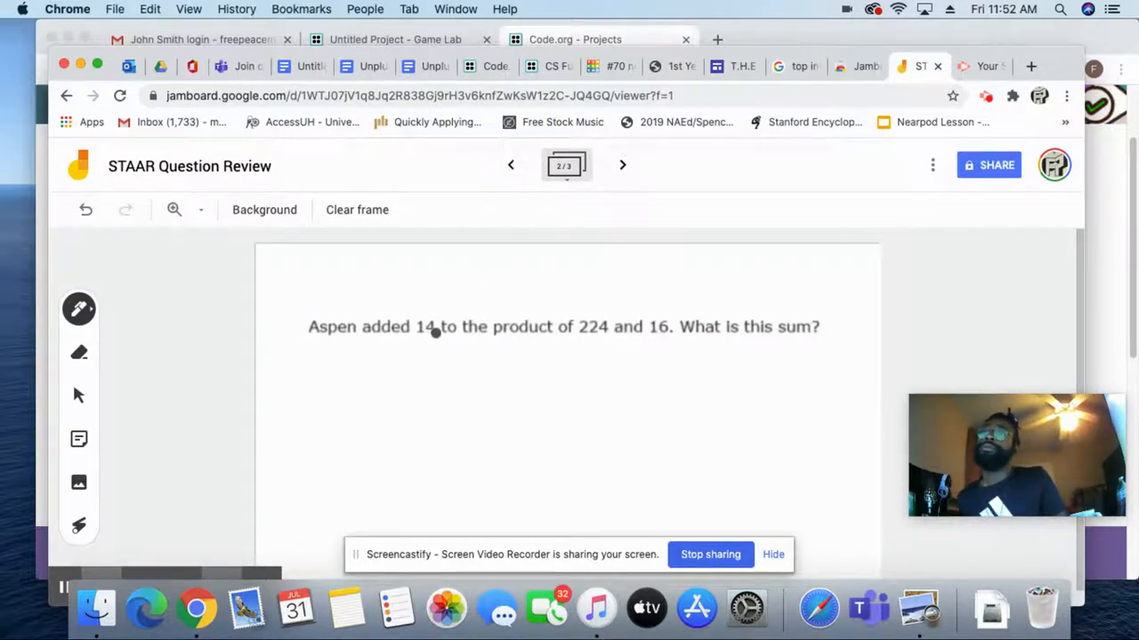
# With the green highlighter, underline 'product' and circle the 16 in the problem.
pyautogui.click(78, 310)
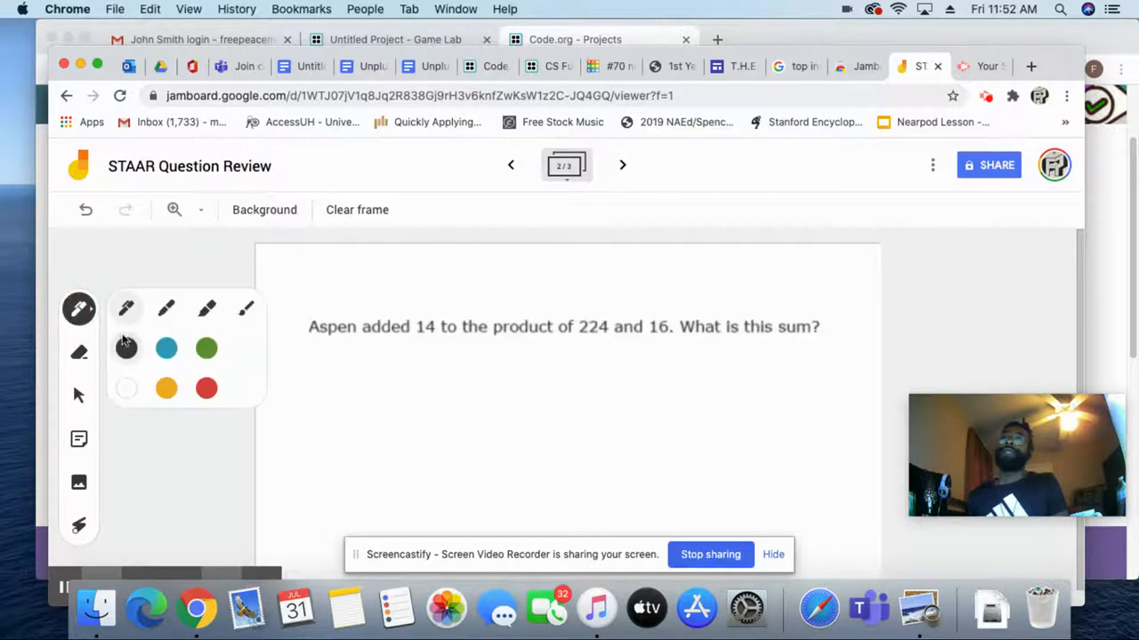
pyautogui.click(207, 349)
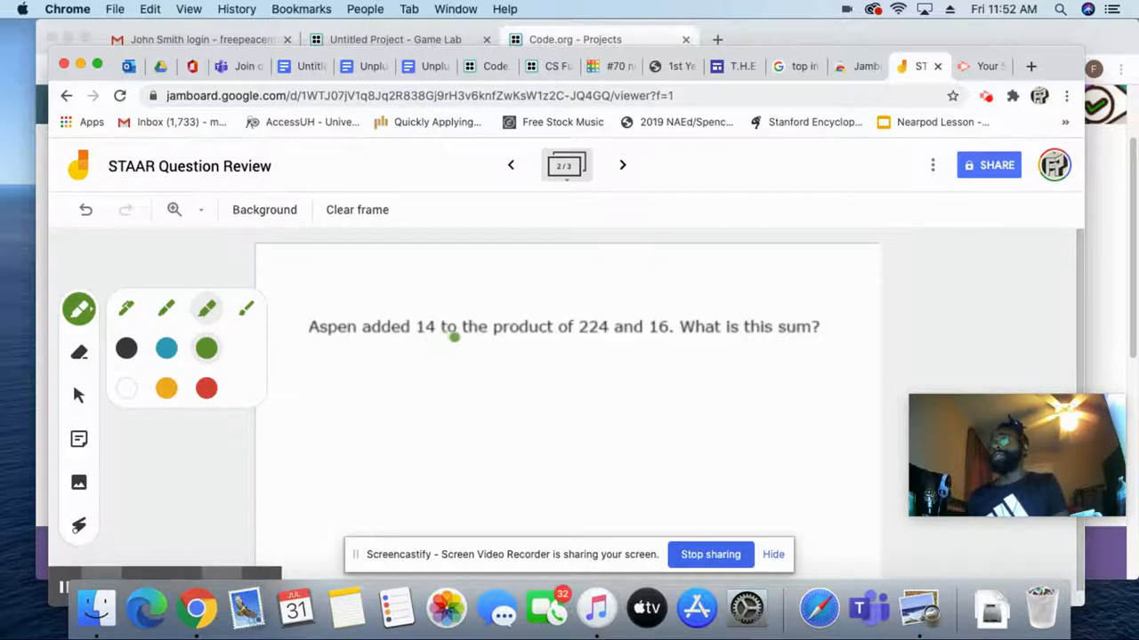
pyautogui.moveTo(600, 342)
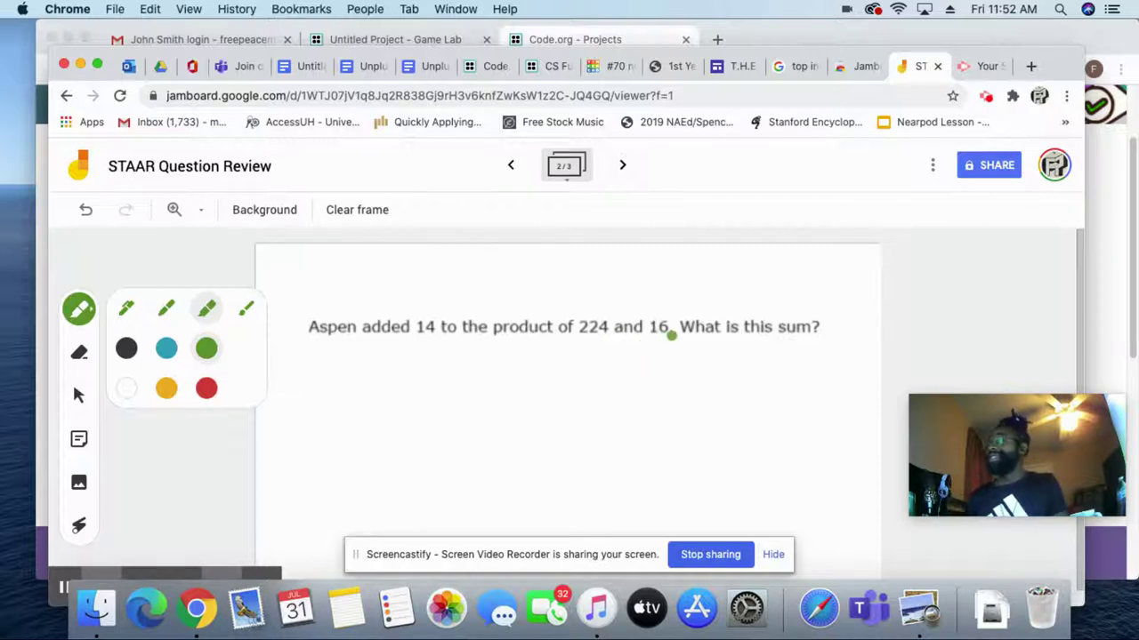
pyautogui.moveTo(427, 363)
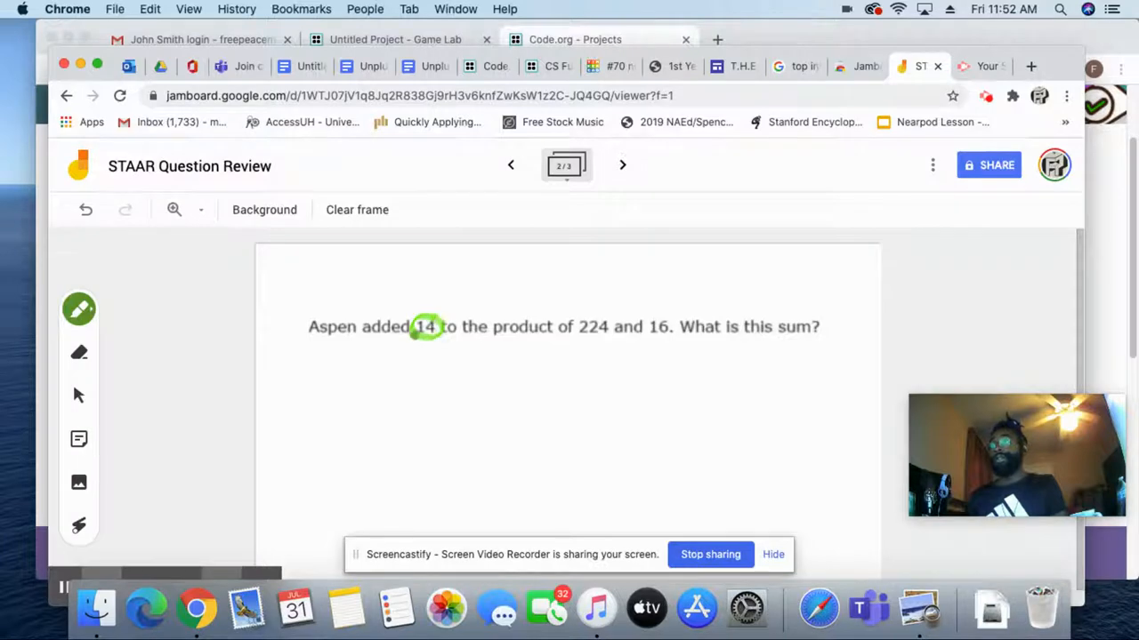
pyautogui.moveTo(356, 338); pyautogui.dragTo(445, 376)
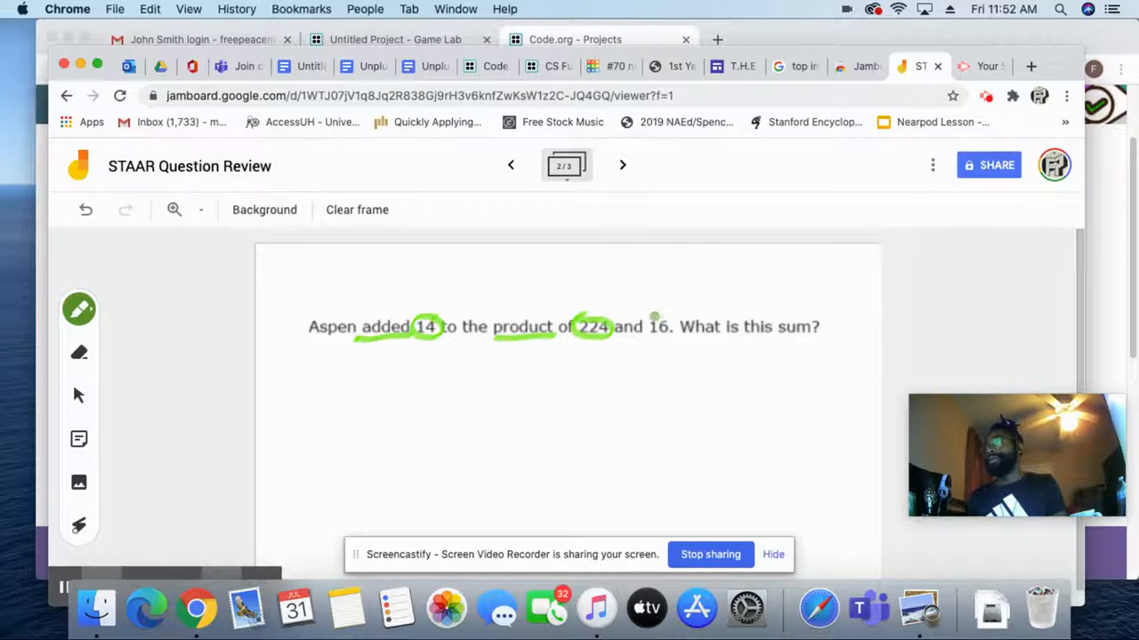
pyautogui.moveTo(655, 327); pyautogui.dragTo(662, 327)
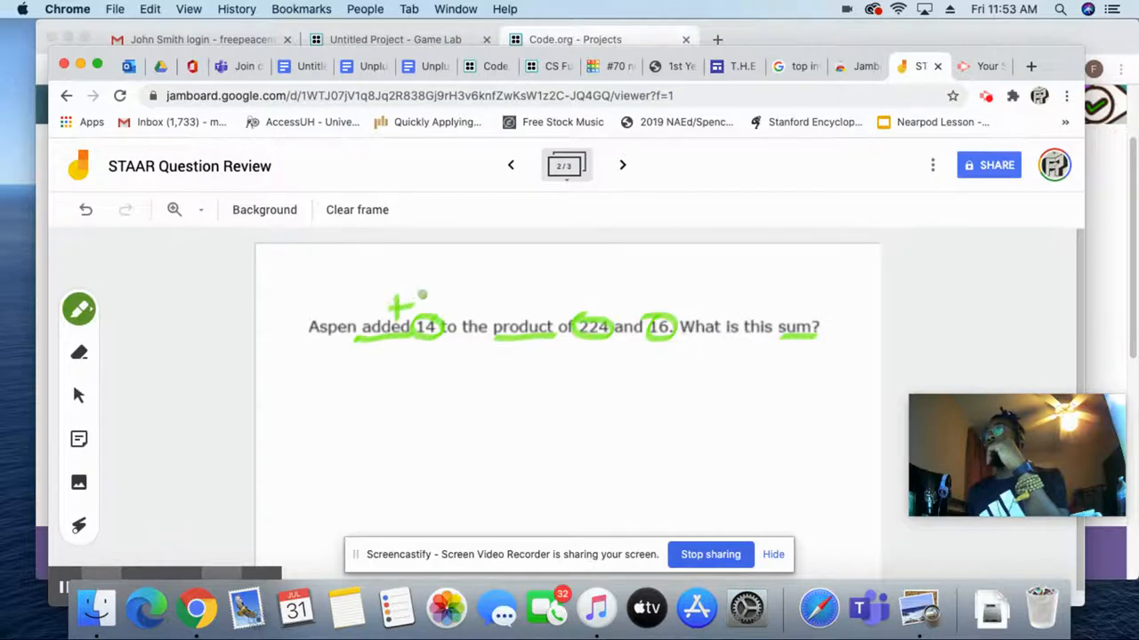
# Write +14 above 'added', a times sign above 'product', and an arc with × joining 224 and 16.
pyautogui.moveTo(410, 317); pyautogui.dragTo(436, 302)
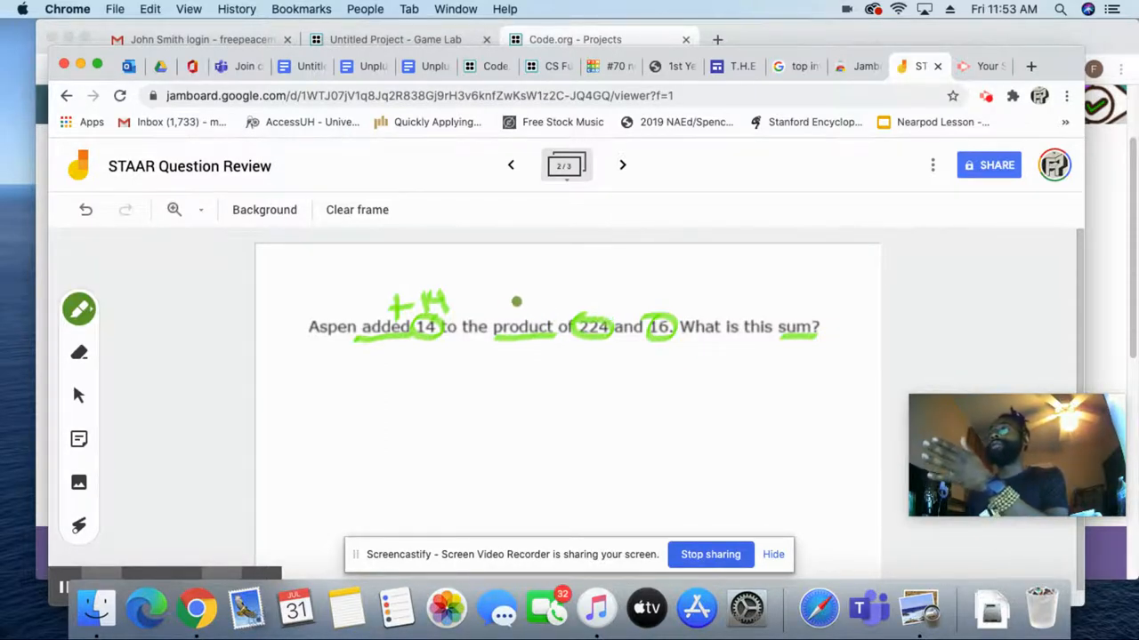
pyautogui.moveTo(512, 306); pyautogui.dragTo(533, 321)
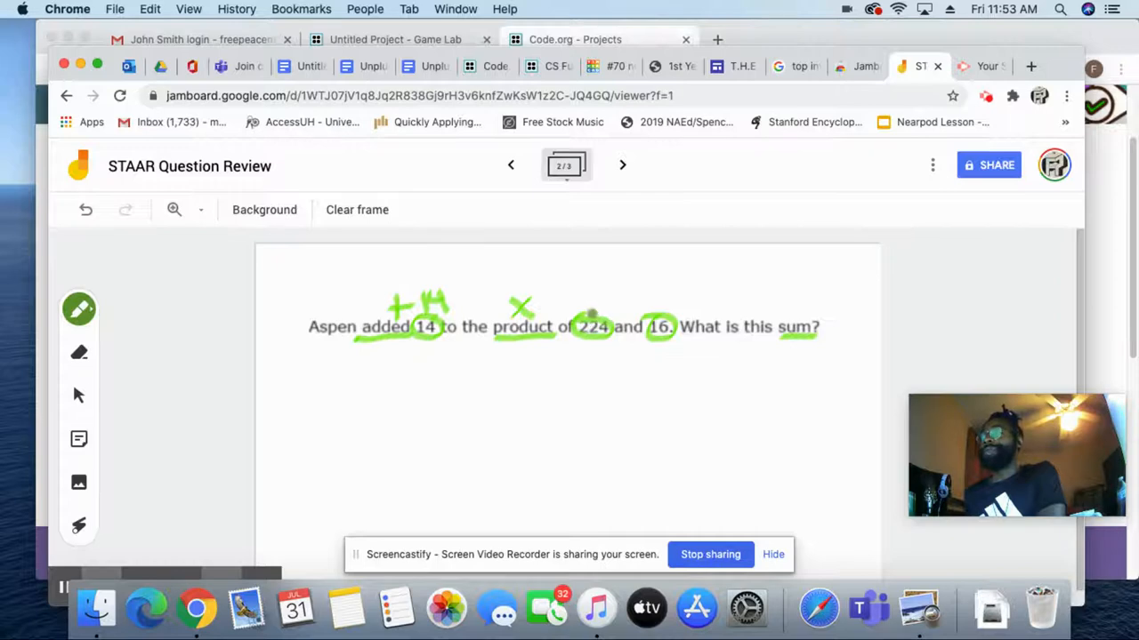
pyautogui.moveTo(573, 312); pyautogui.dragTo(658, 320)
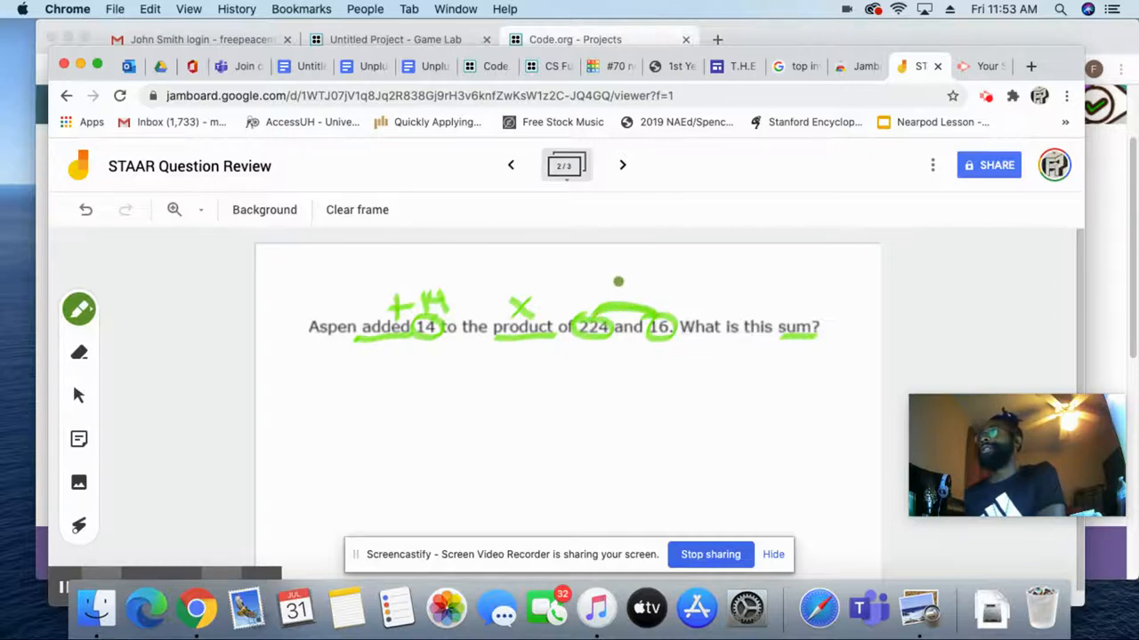
pyautogui.moveTo(605, 294); pyautogui.dragTo(622, 285)
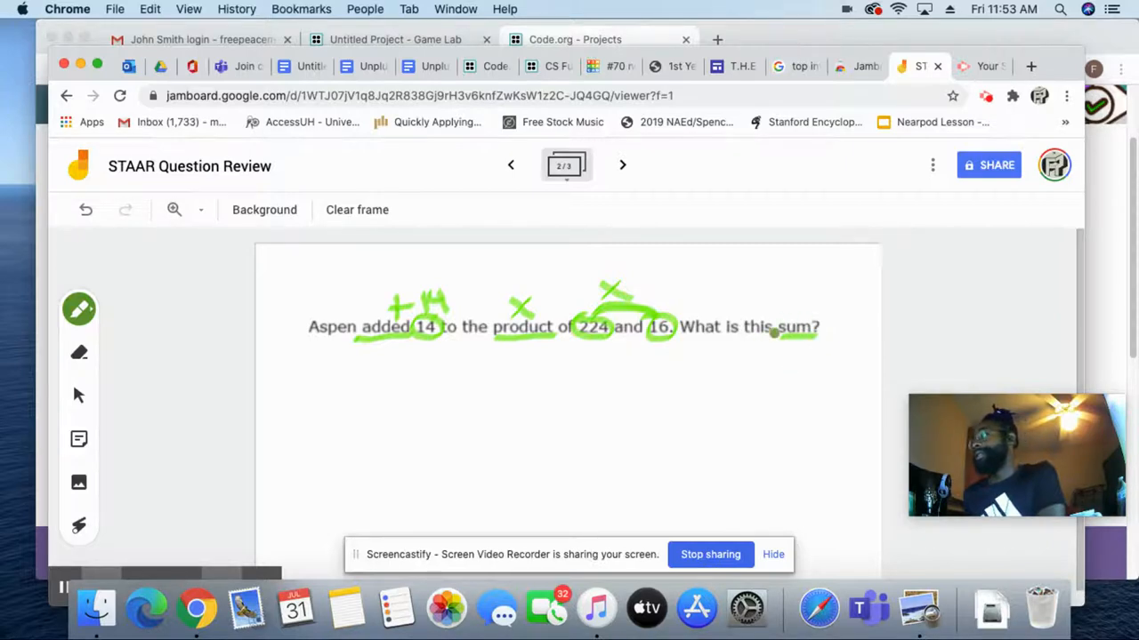
pyautogui.moveTo(431, 288)
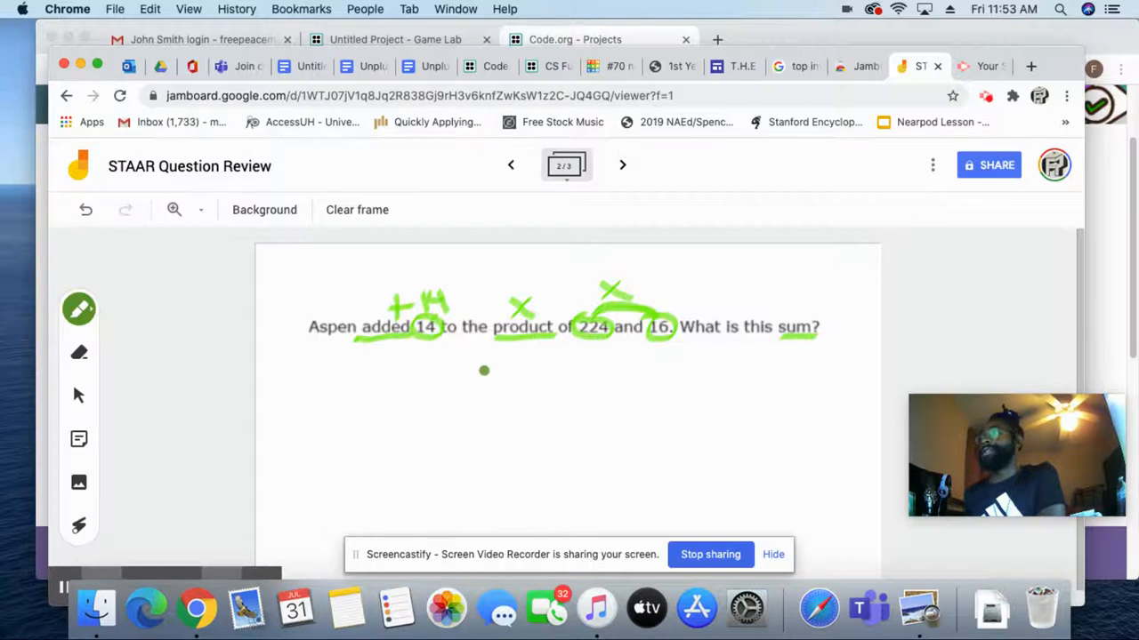
# Handwrite 224 × 16 vertically under the problem with a line beneath.
pyautogui.moveTo(484, 372); pyautogui.dragTo(512, 365)
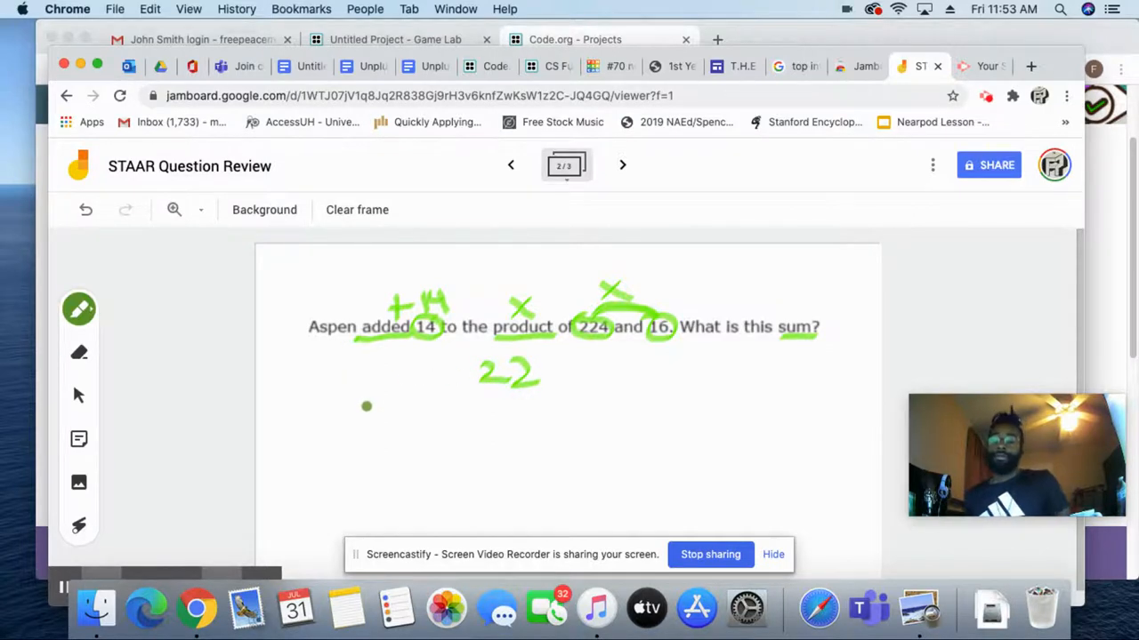
pyautogui.click(78, 309)
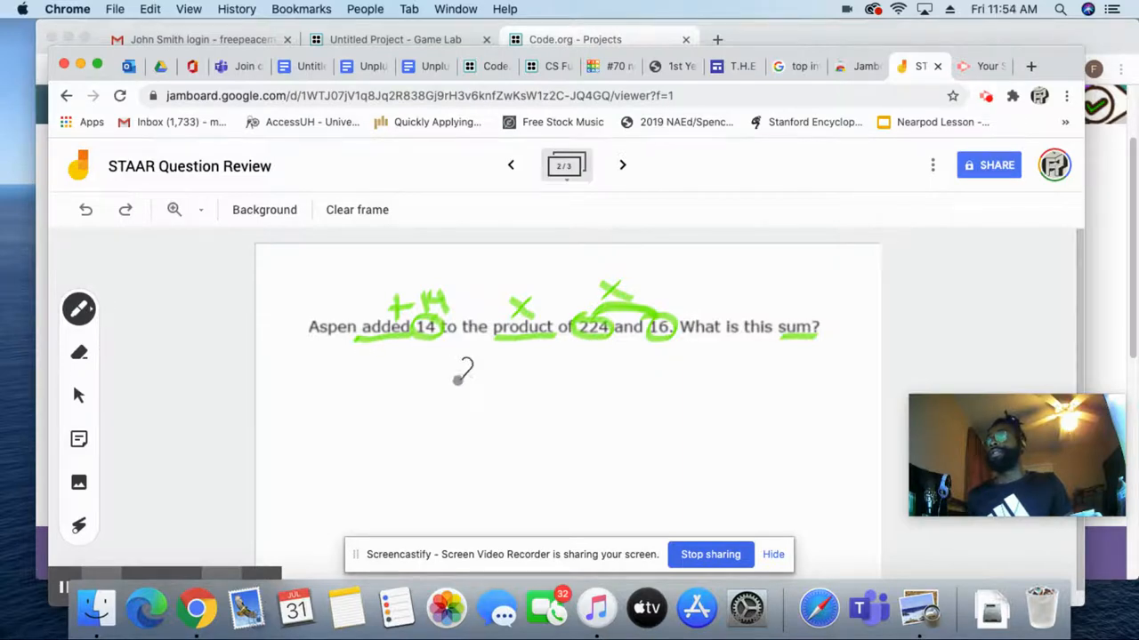
pyautogui.moveTo(456, 373); pyautogui.dragTo(507, 377)
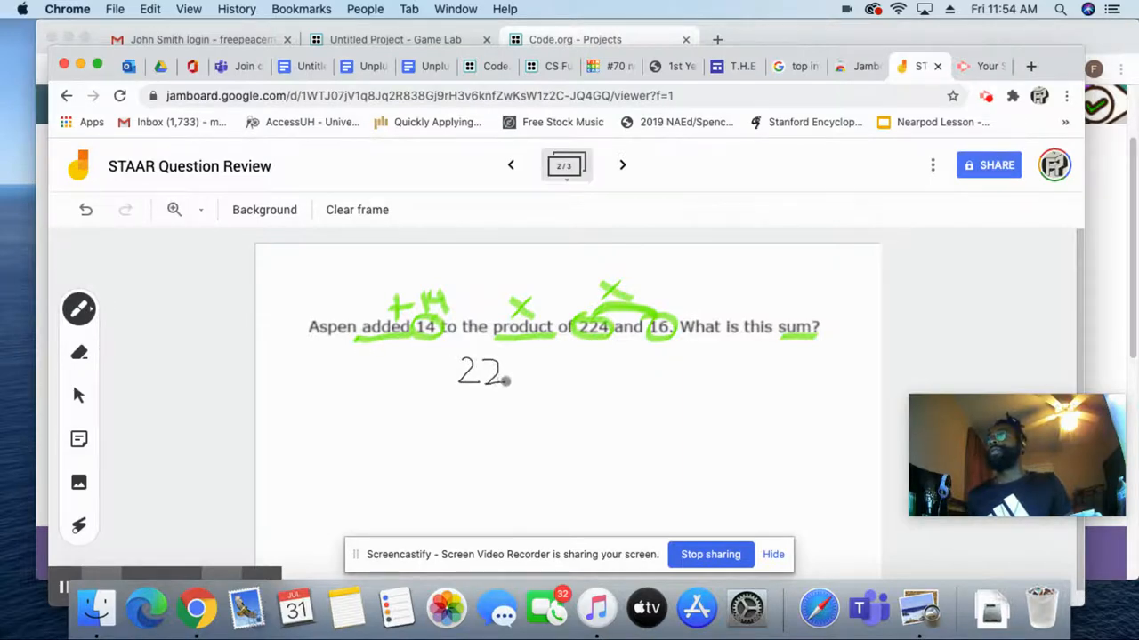
pyautogui.moveTo(505, 374); pyautogui.dragTo(525, 378)
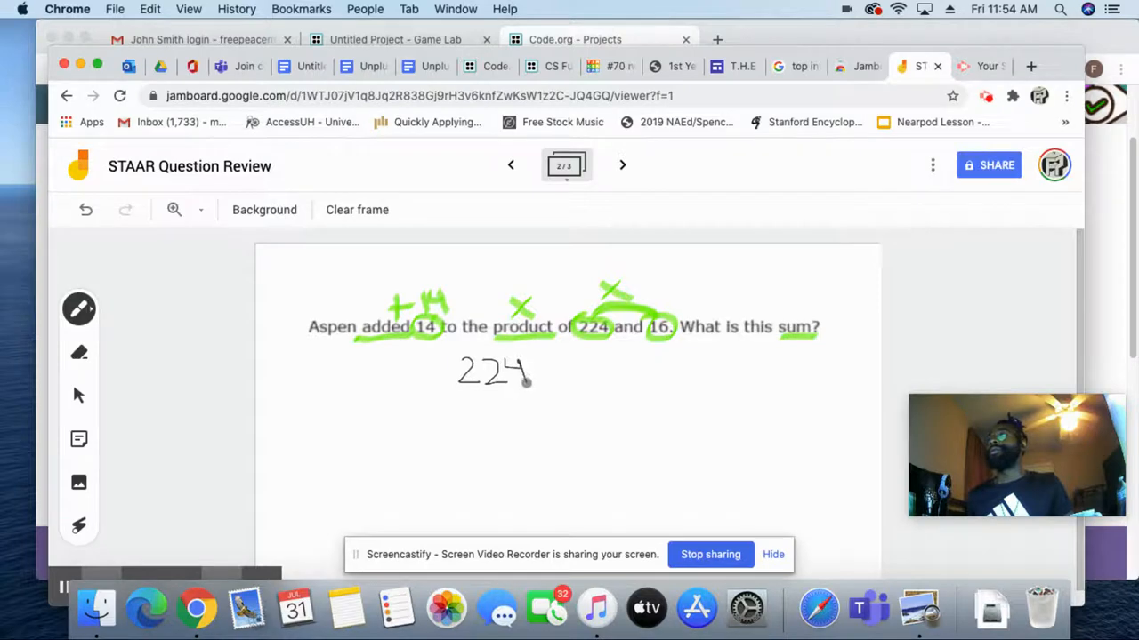
pyautogui.moveTo(490, 400); pyautogui.dragTo(530, 409)
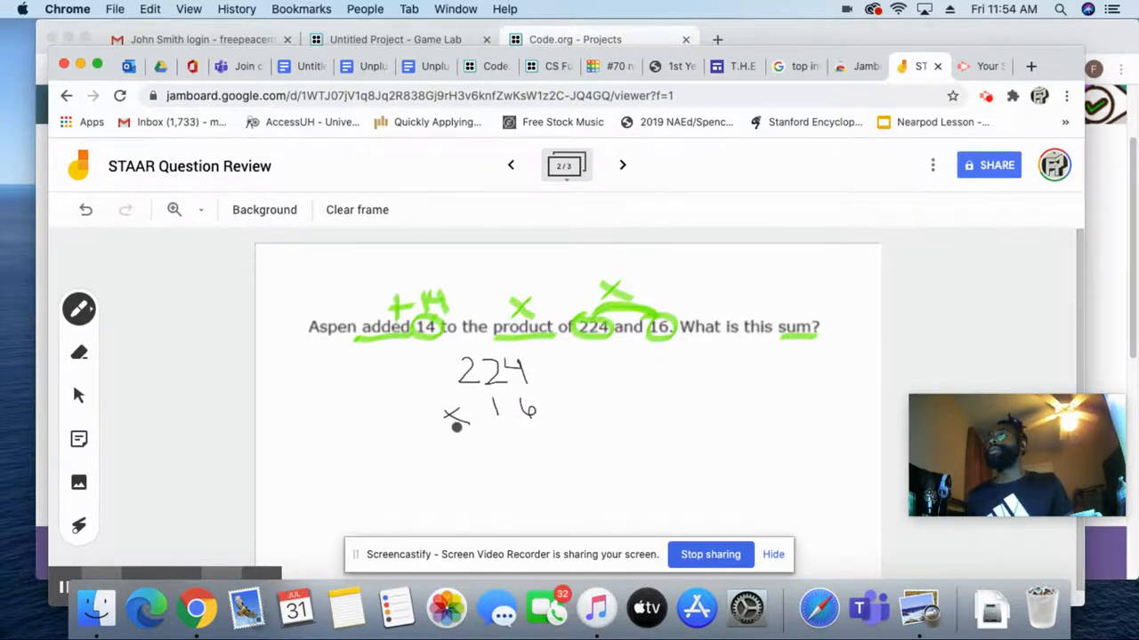
pyautogui.moveTo(425, 436); pyautogui.dragTo(577, 436)
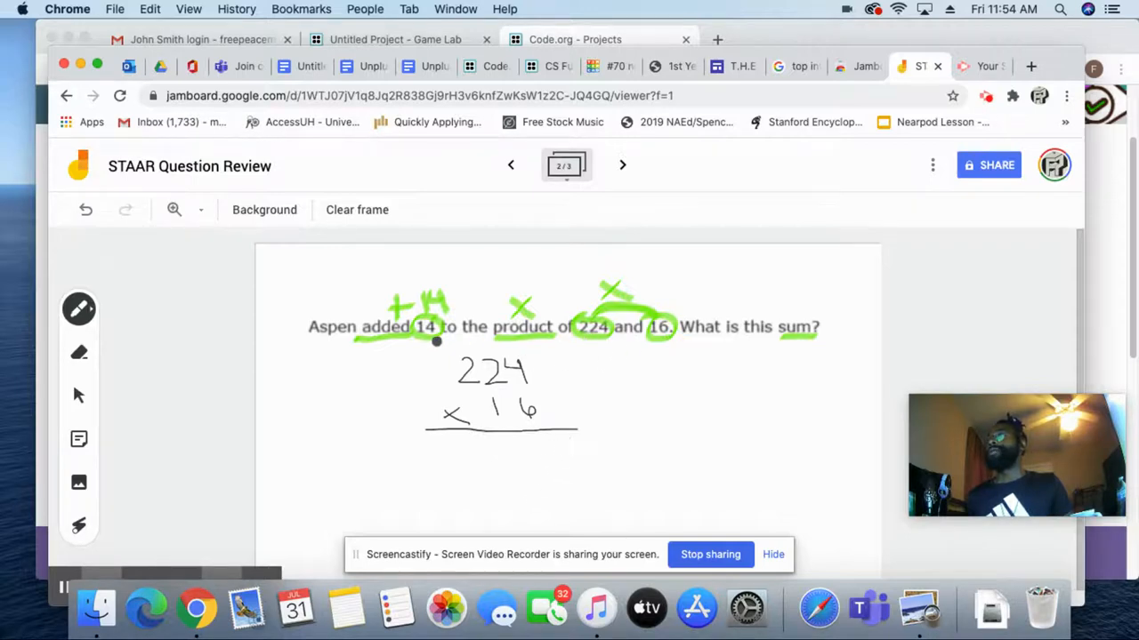
pyautogui.moveTo(496, 338)
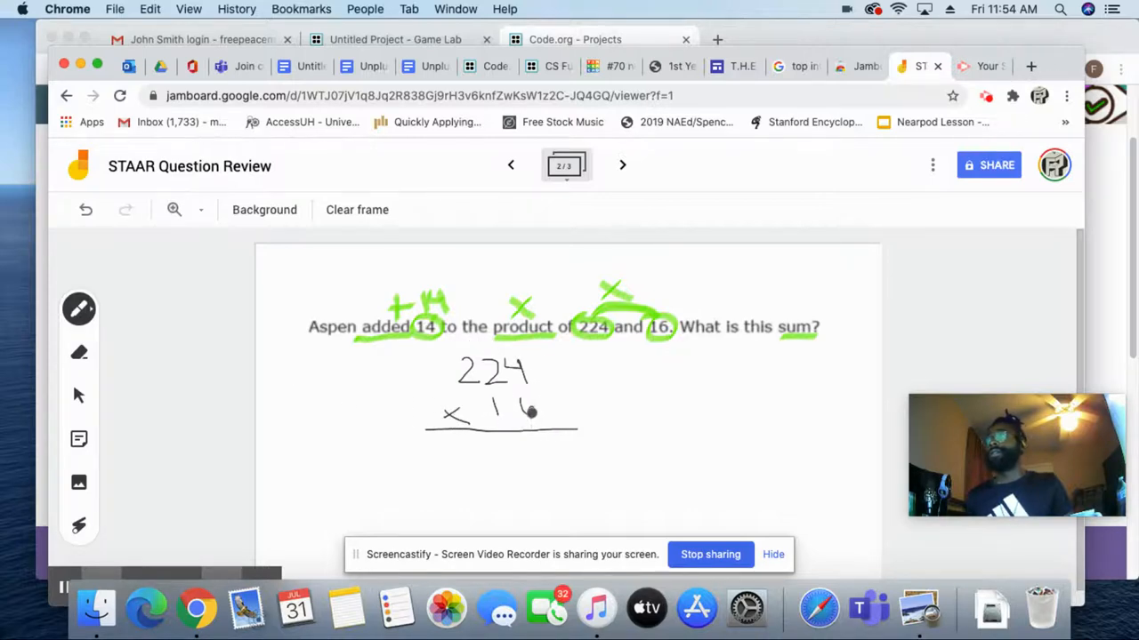
# In red, write the carry marks and first partial product 1344, then change ink colour.
pyautogui.click(78, 309)
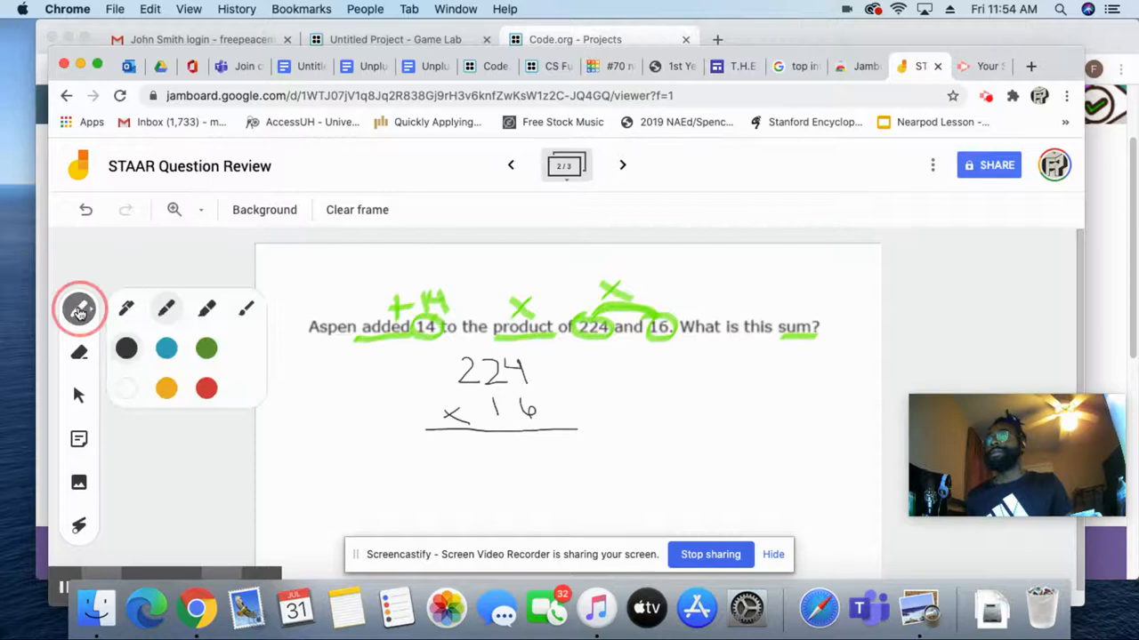
pyautogui.click(207, 388)
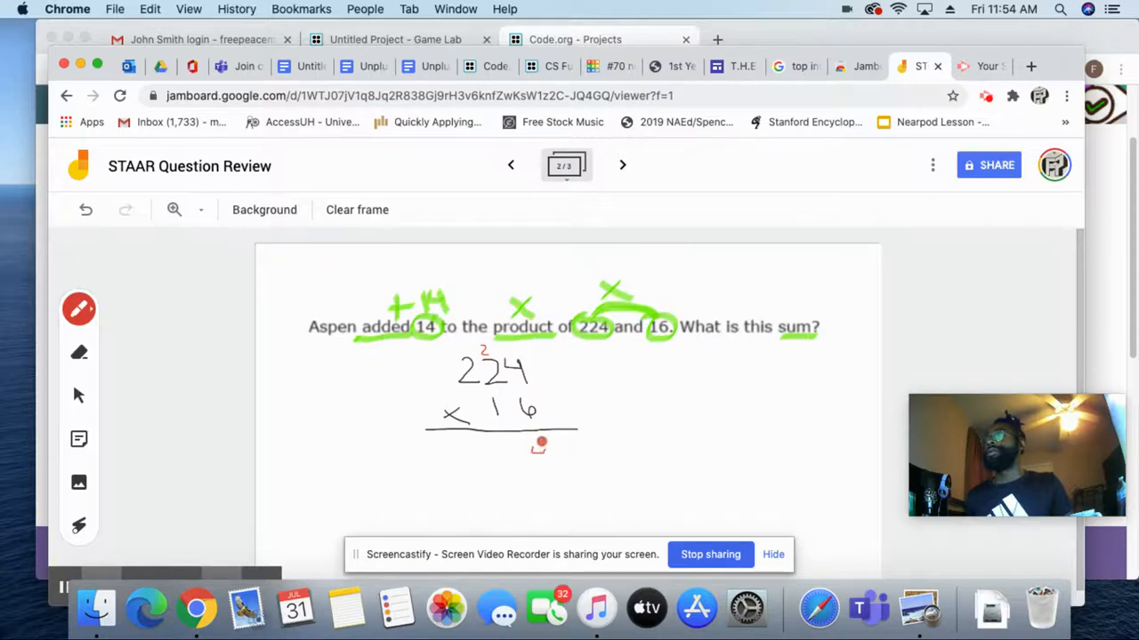
pyautogui.moveTo(538, 444); pyautogui.dragTo(543, 459)
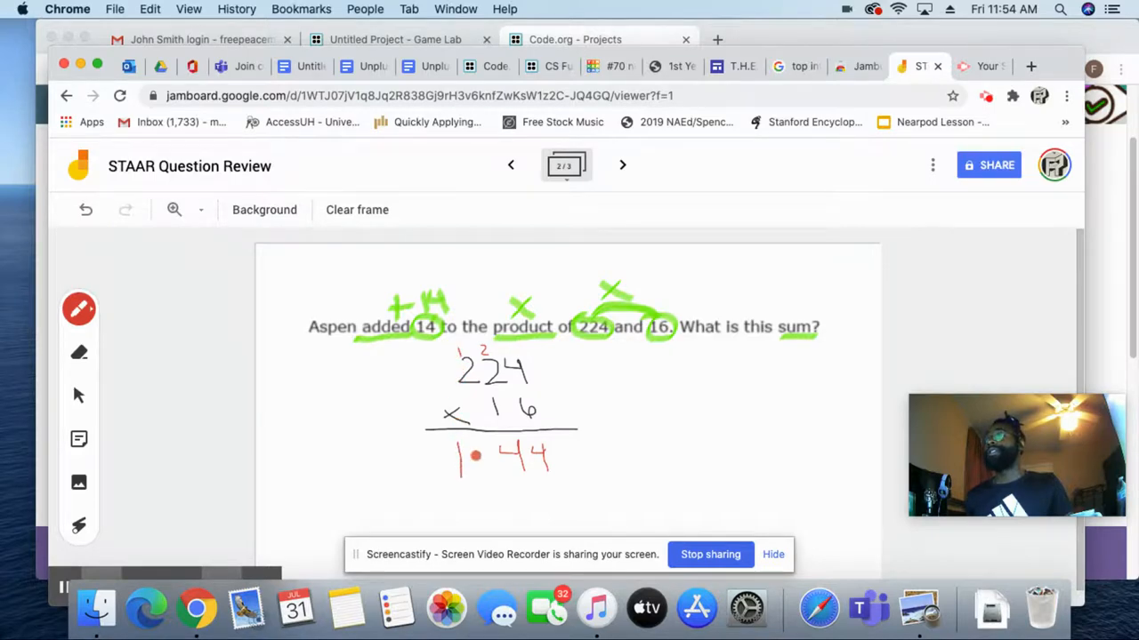
pyautogui.moveTo(472, 459); pyautogui.dragTo(495, 471)
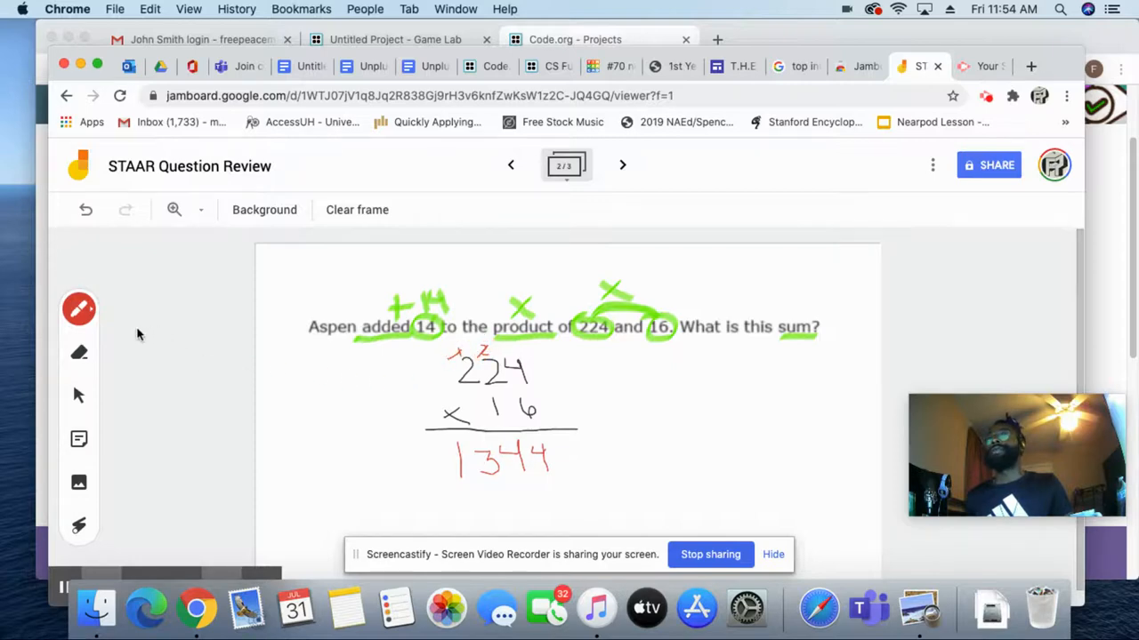
pyautogui.click(78, 310)
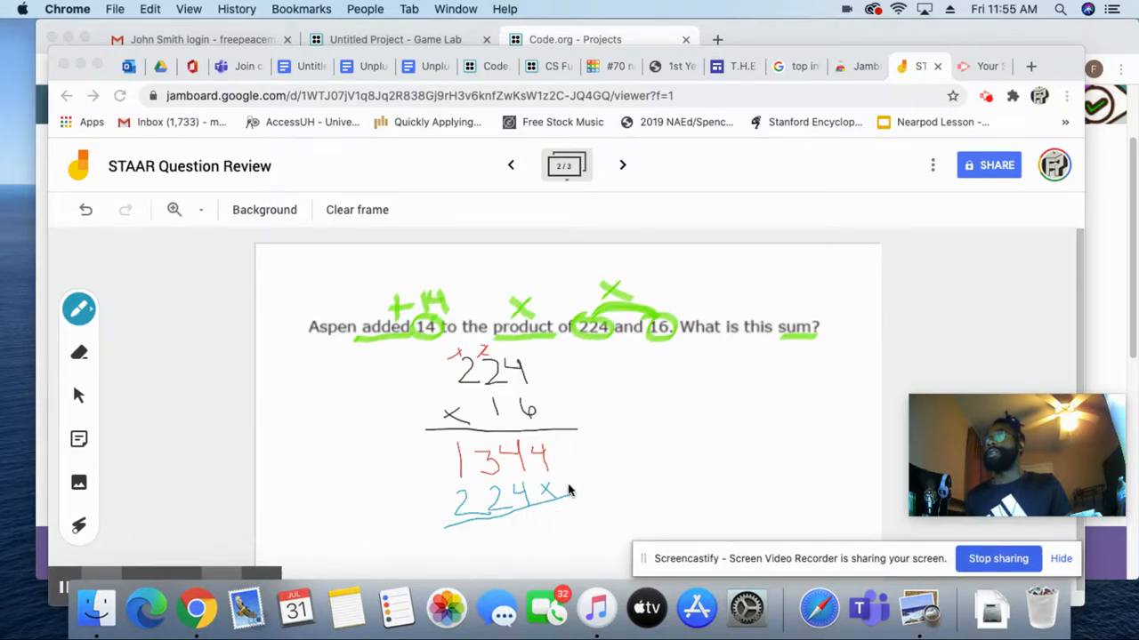
pyautogui.moveTo(554, 505)
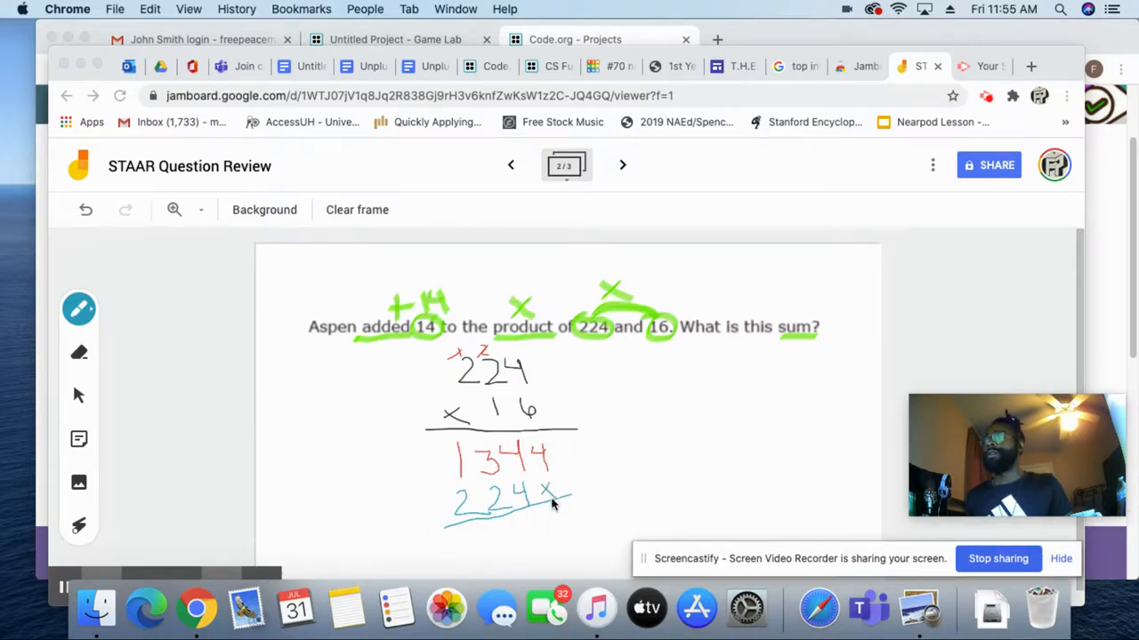
pyautogui.moveTo(79, 310)
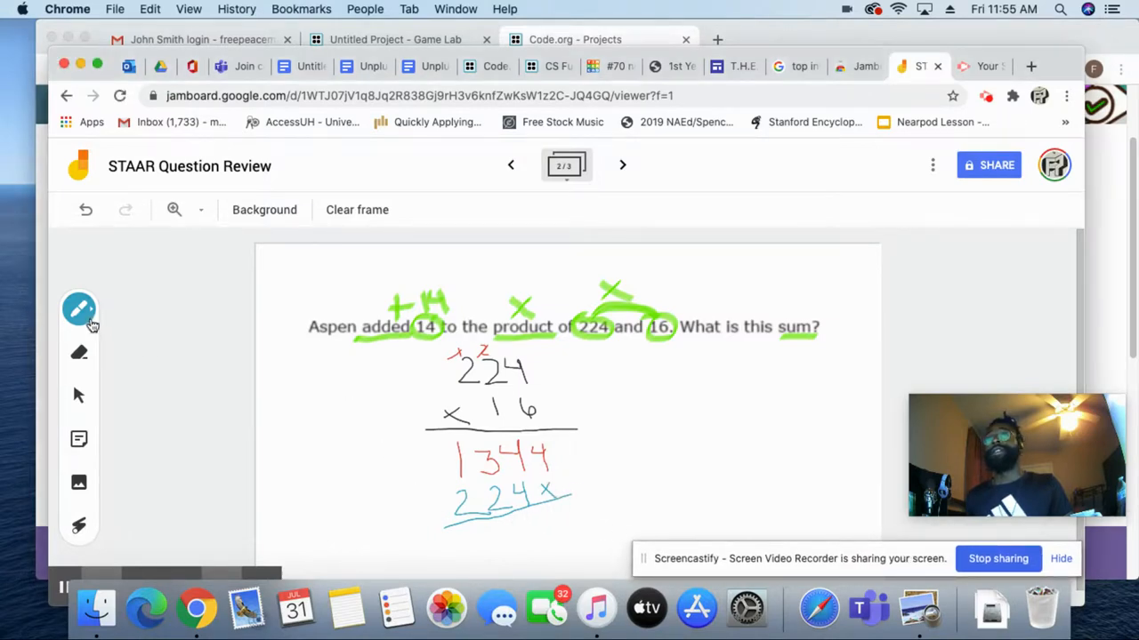
# In black, add a plus sign beside the partial products and write the total 3584.
pyautogui.click(78, 310)
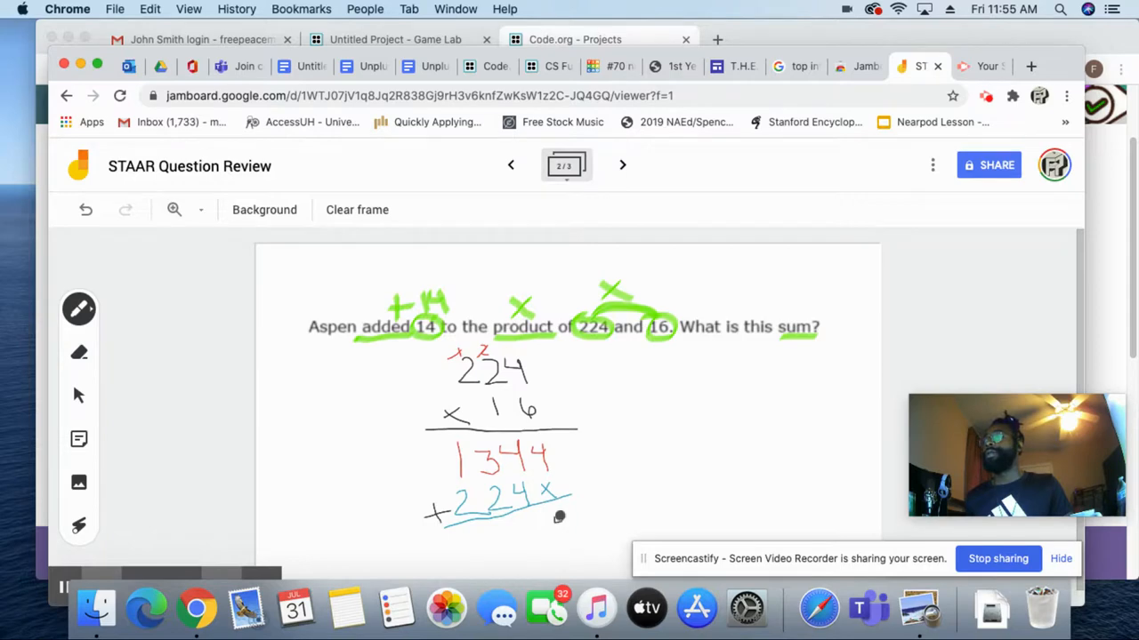
pyautogui.moveTo(559, 515); pyautogui.dragTo(566, 534)
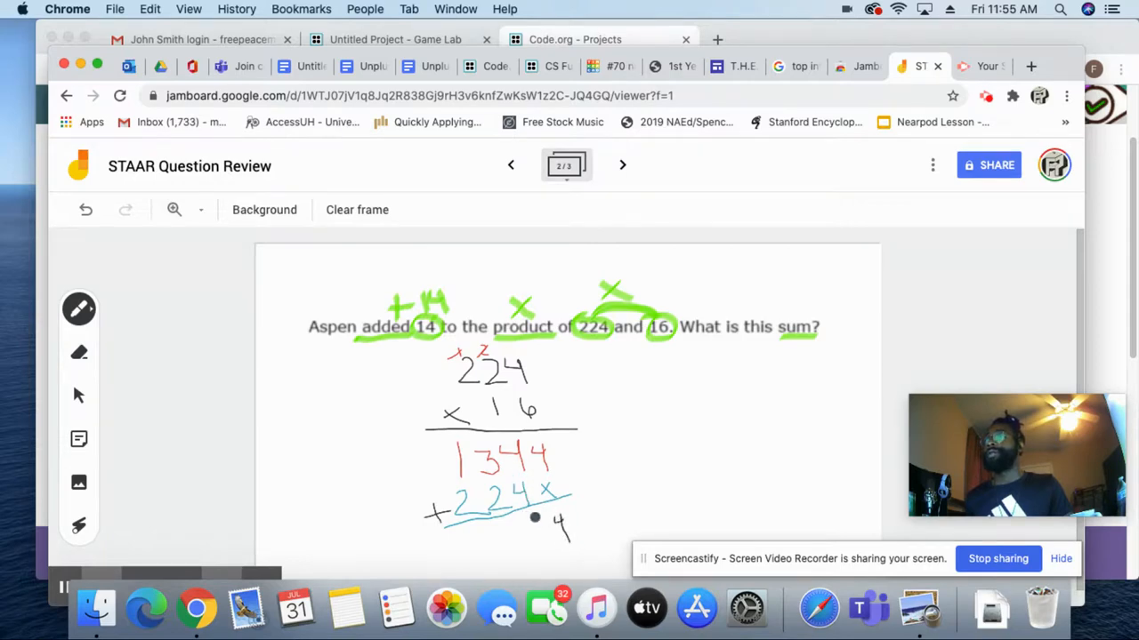
pyautogui.moveTo(551, 530); pyautogui.dragTo(534, 525)
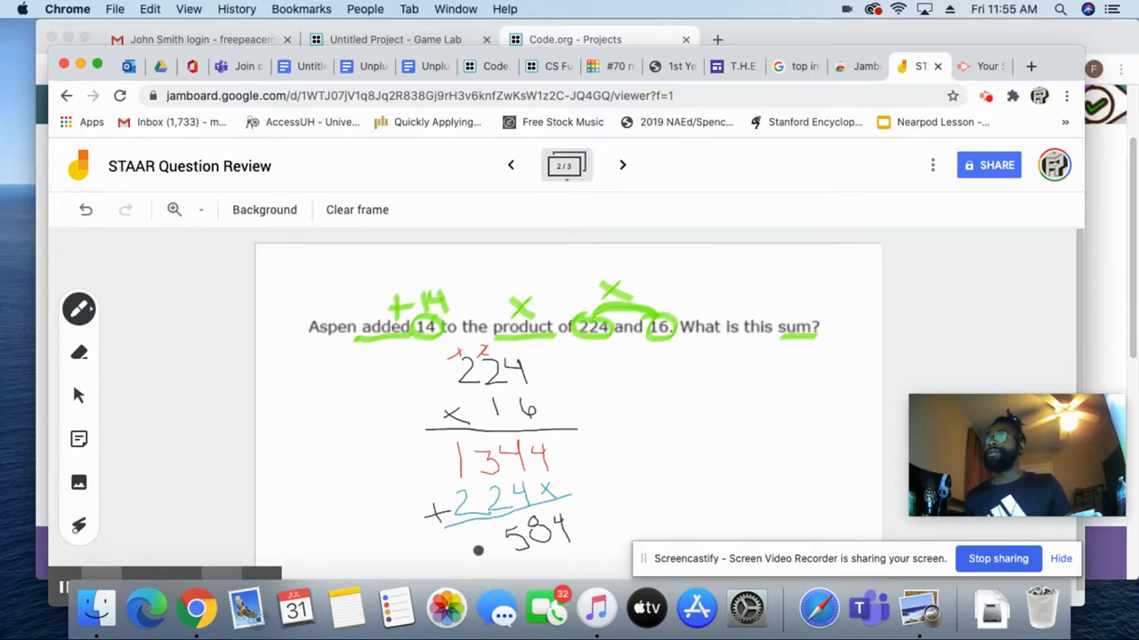
pyautogui.moveTo(498, 534); pyautogui.dragTo(484, 548)
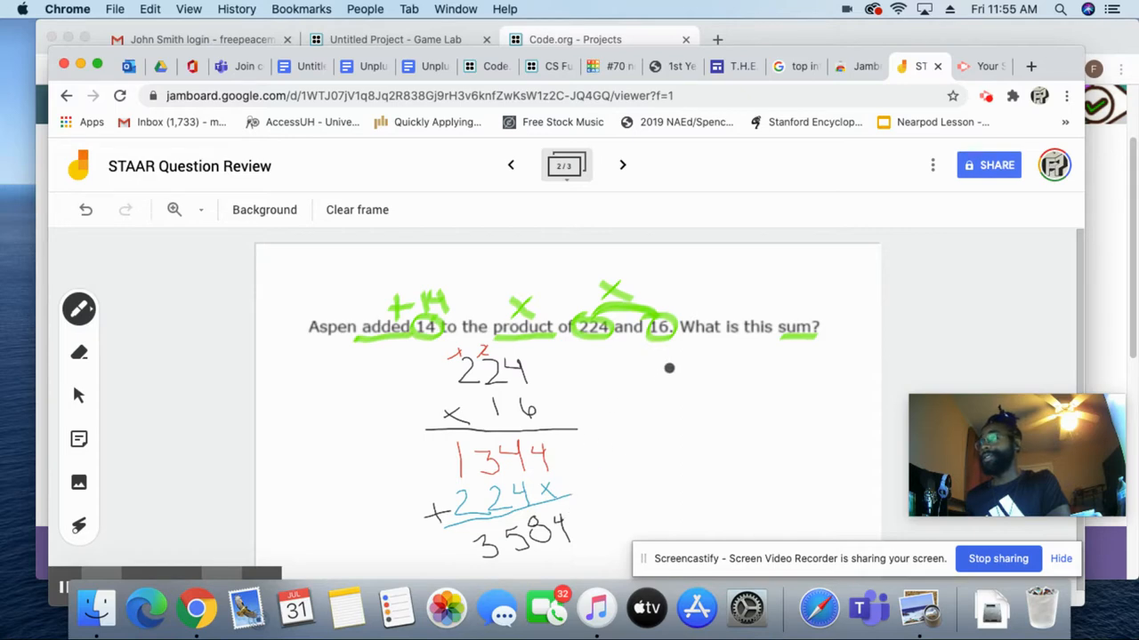
# Write 3584 + 14 vertically to the right and fill in answer digits 9 and 8.
pyautogui.moveTo(673, 369); pyautogui.dragTo(690, 395)
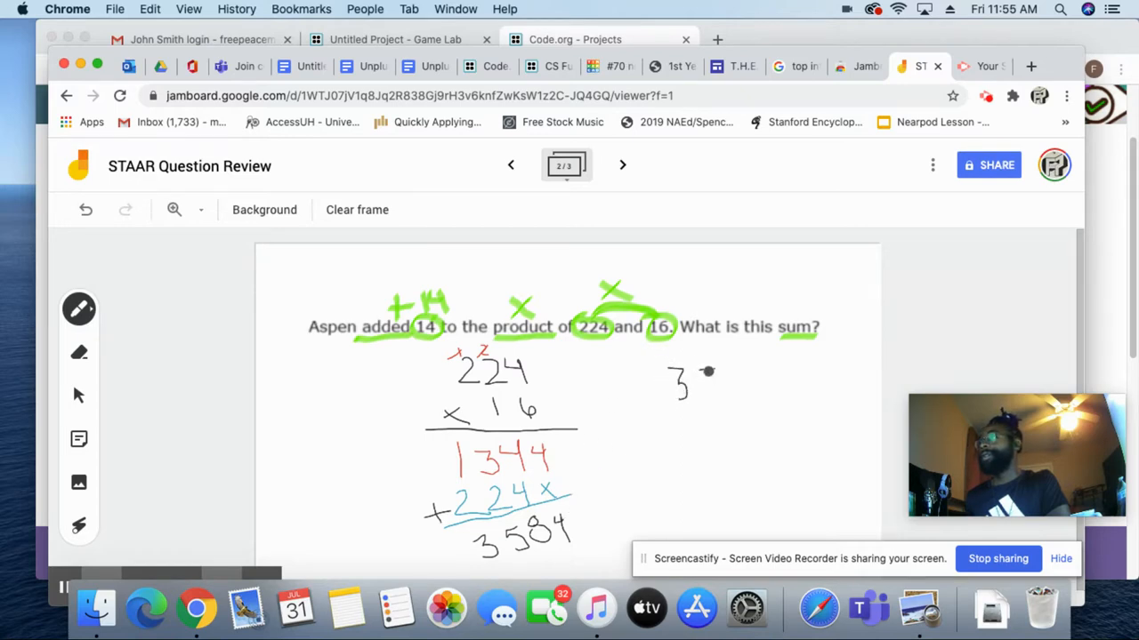
pyautogui.moveTo(690, 374); pyautogui.dragTo(721, 391)
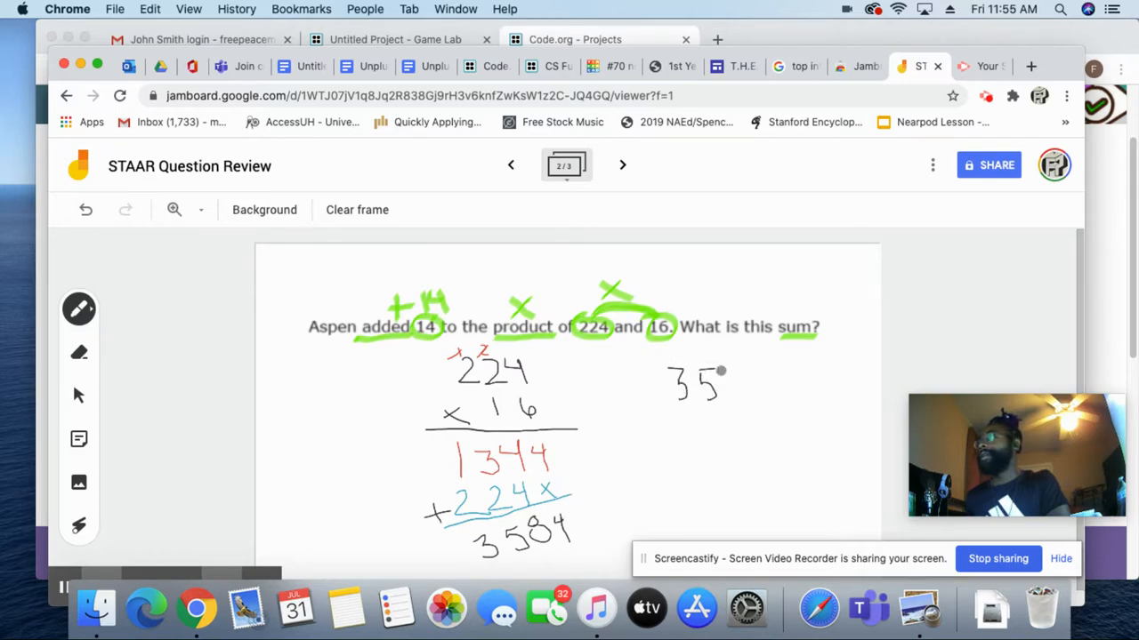
pyautogui.moveTo(702, 383); pyautogui.dragTo(738, 382)
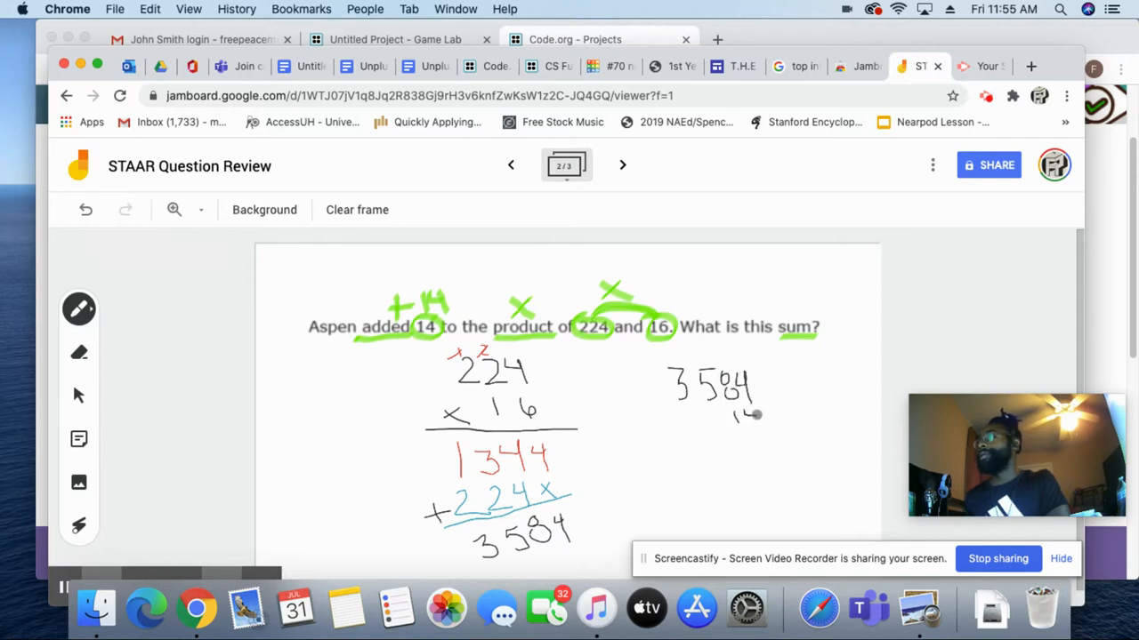
pyautogui.moveTo(738, 413); pyautogui.dragTo(810, 436)
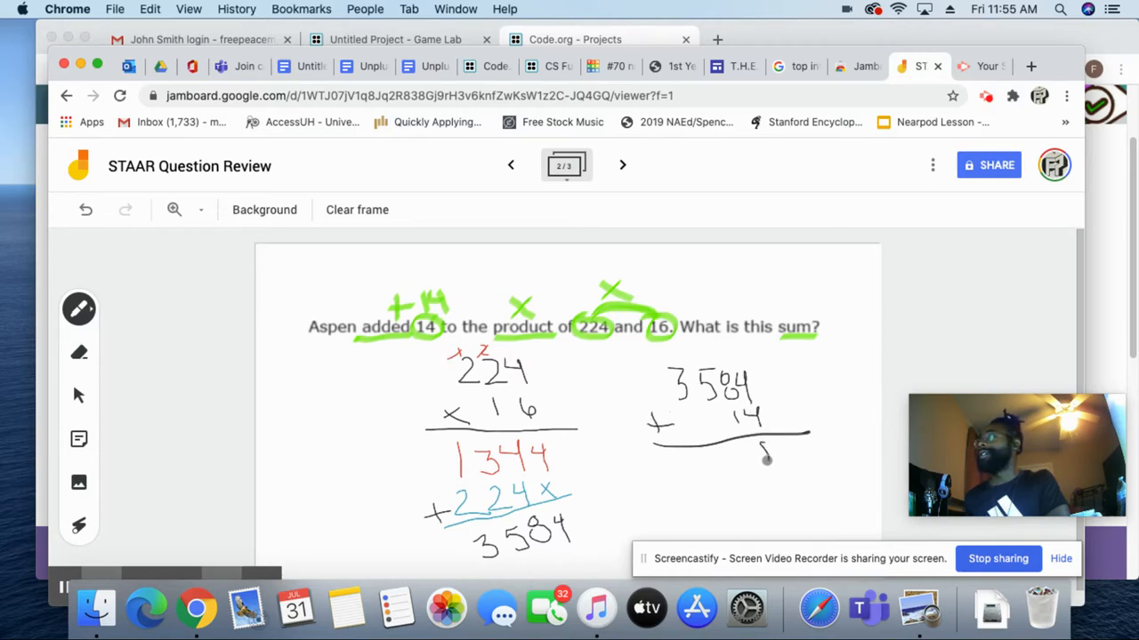
pyautogui.moveTo(761, 445); pyautogui.dragTo(768, 459)
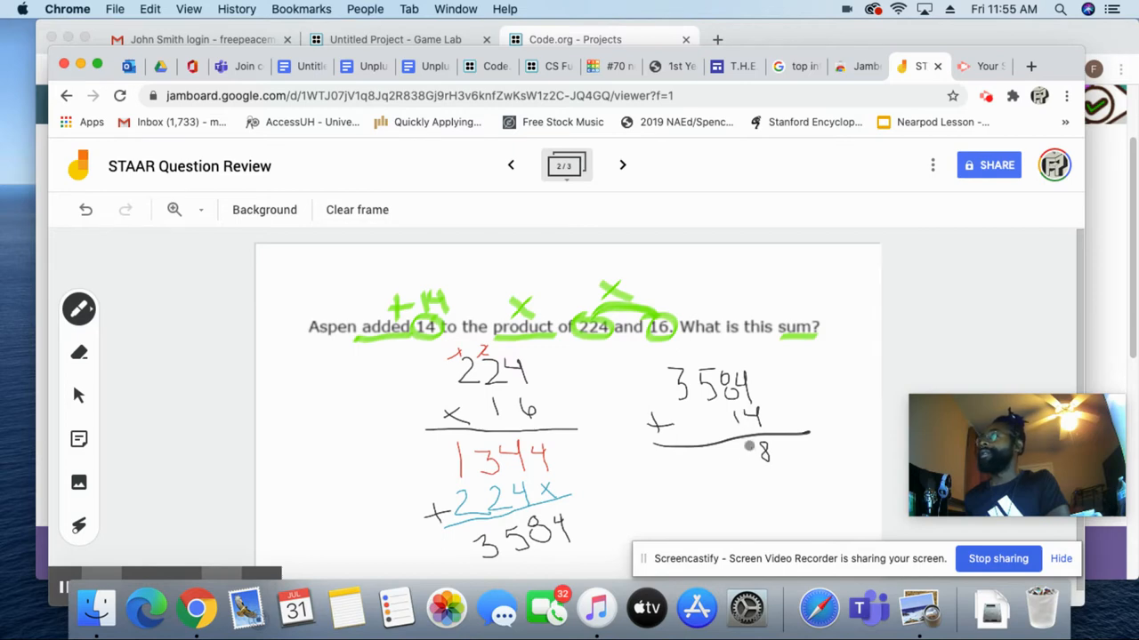
pyautogui.moveTo(730, 453); pyautogui.dragTo(738, 454)
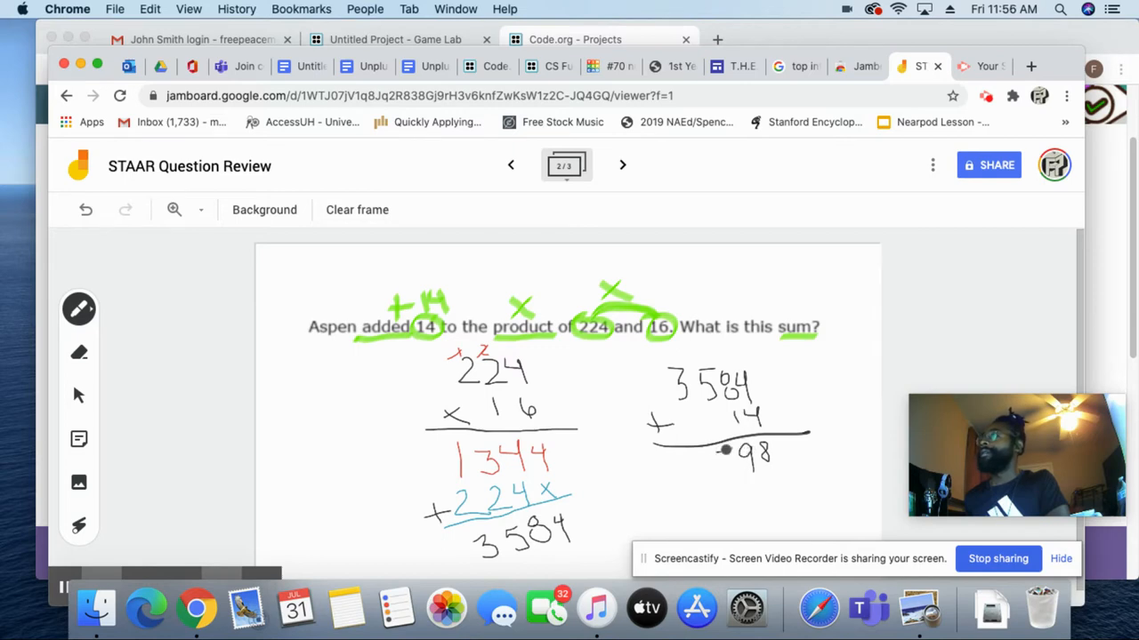